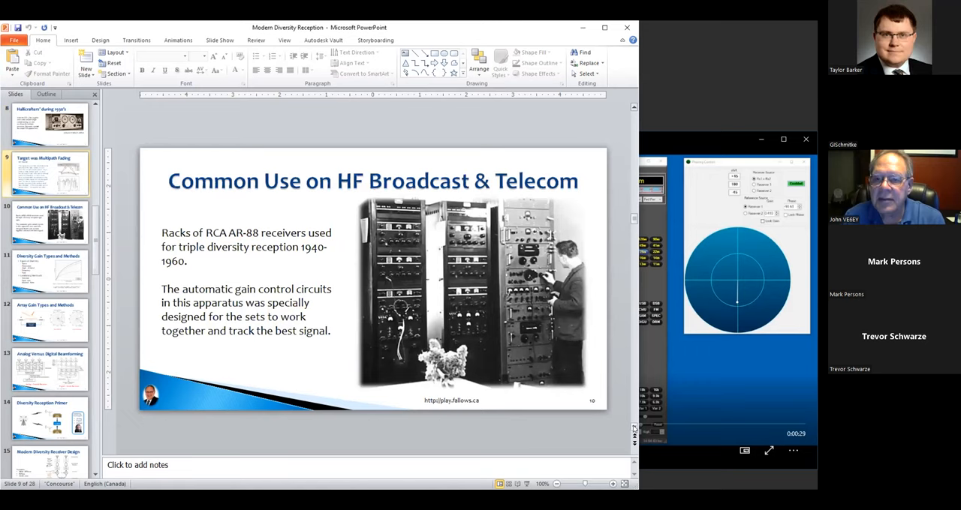
Show the Common Use on HF Broadcast & Telecom slide, then advance to slide 13.
left_click(49, 221)
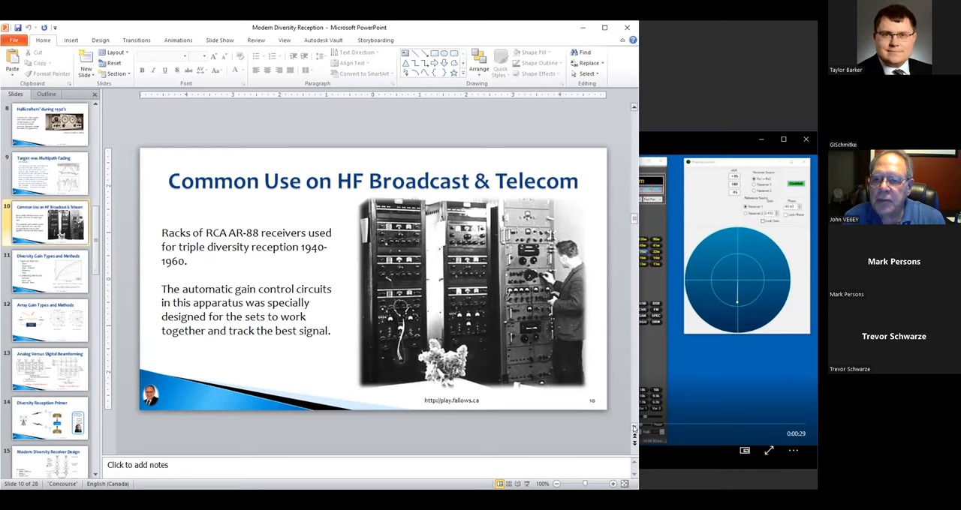
left_click(49, 271)
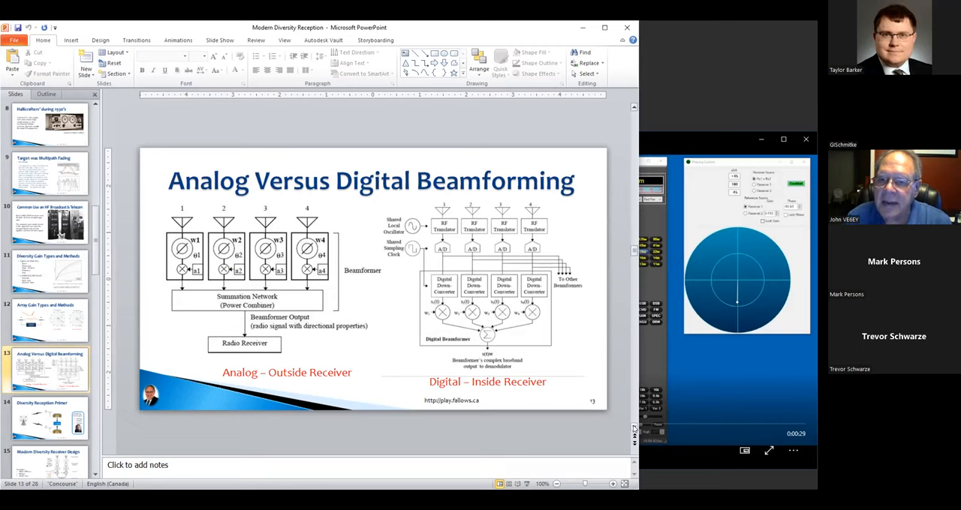
Select the slide 16 thumbnail, Array Gain (Deterministic).
left_click(49, 418)
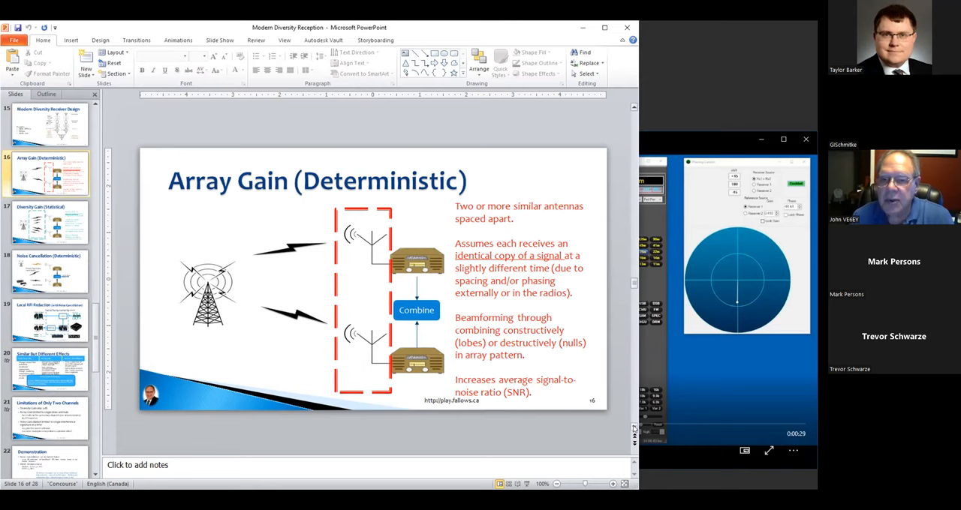
Show slide 17, Diversity Gain (Statistical), then slide 18, Noise Cancellation (Deterministic).
left_click(49, 222)
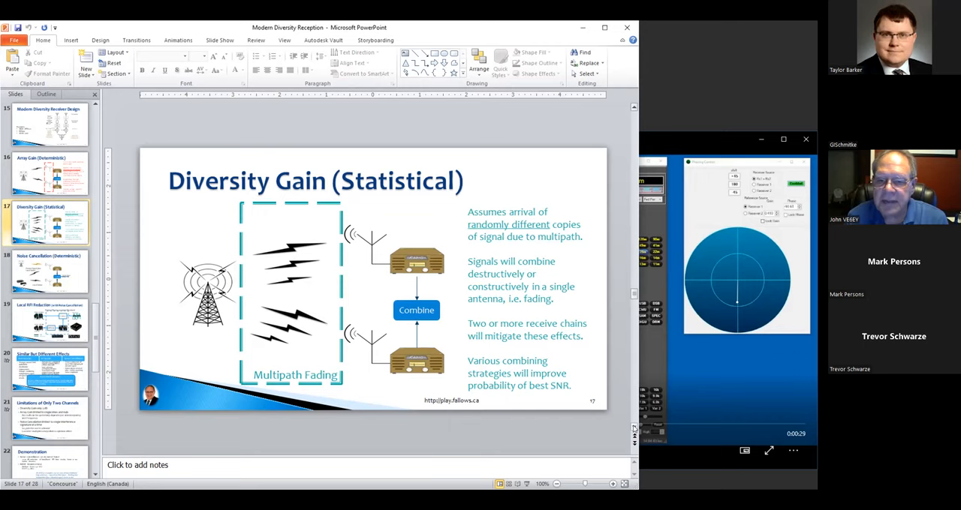
left_click(49, 271)
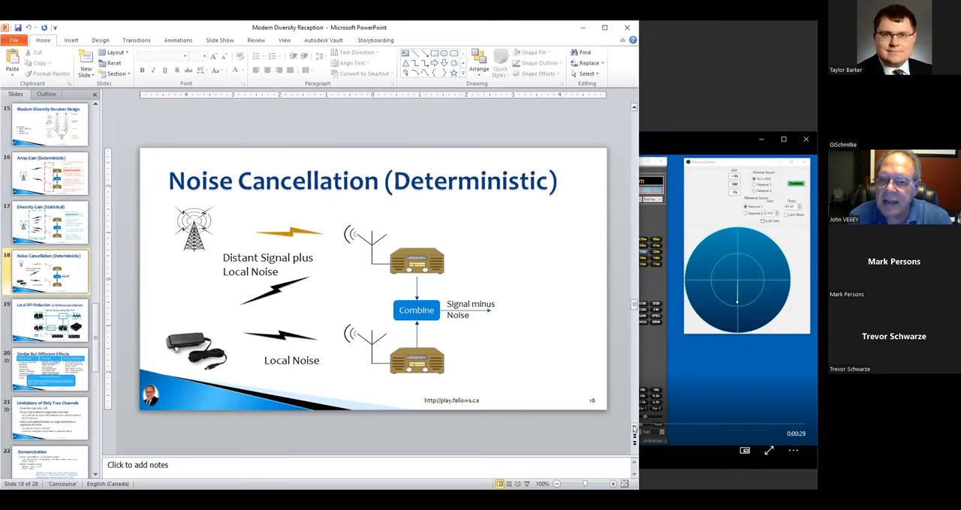
left_click(49, 321)
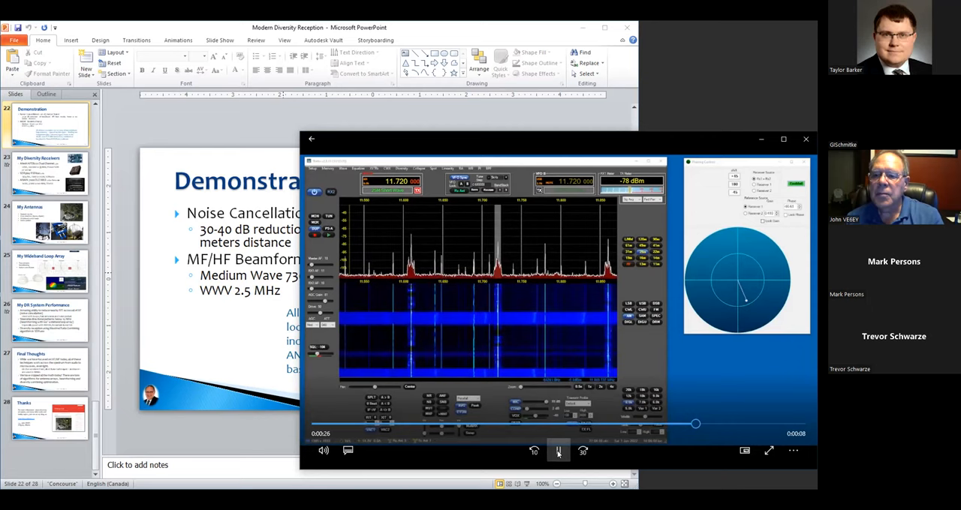
Start the receiver demonstration video in the media player.
left_click(558, 451)
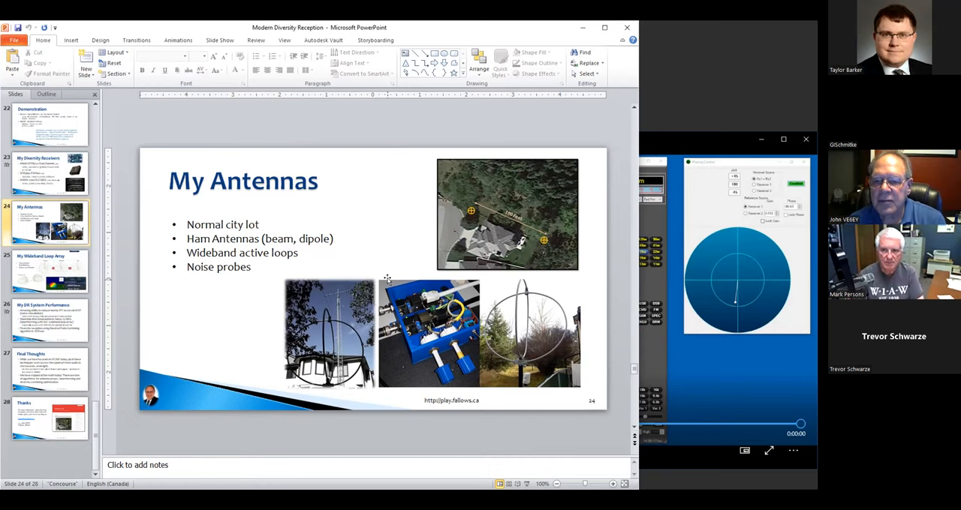
Select the slide 24 thumbnail, My Antennas, in the Slides pane.
left_click(49, 272)
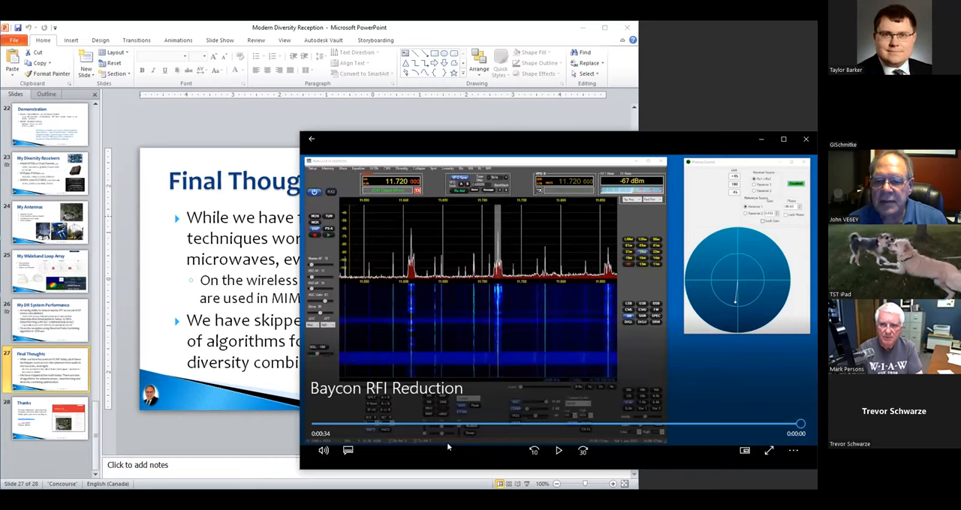
Play the Baycon RFI Reduction recording from its start.
left_click(558, 450)
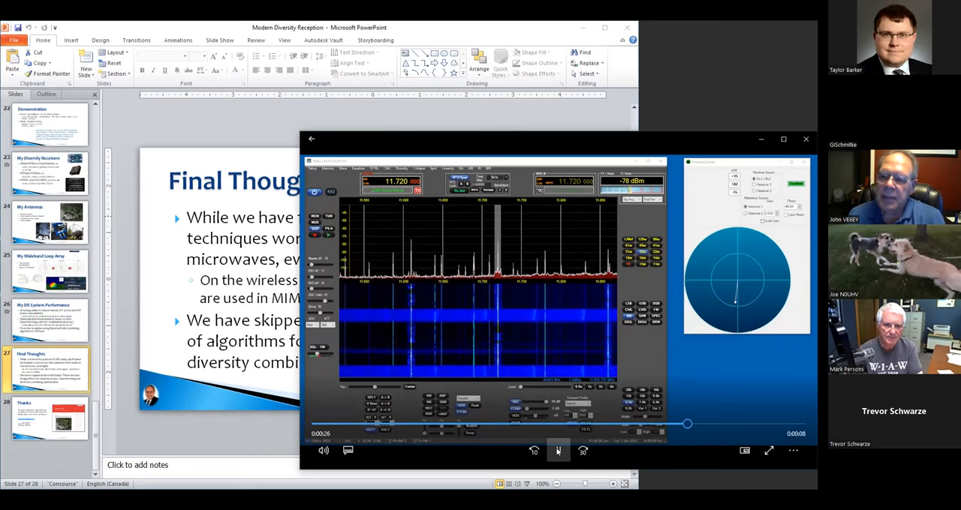
left_click(557, 451)
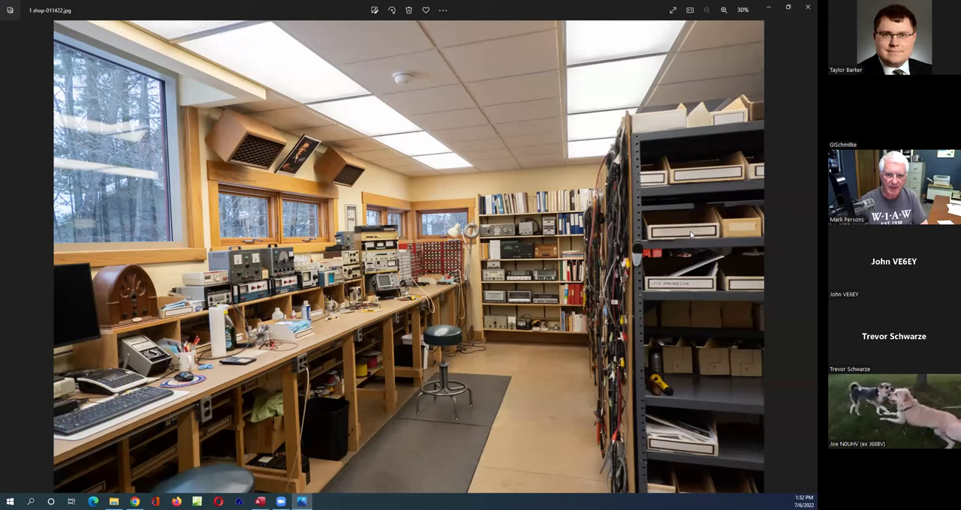
mouse_move(710, 308)
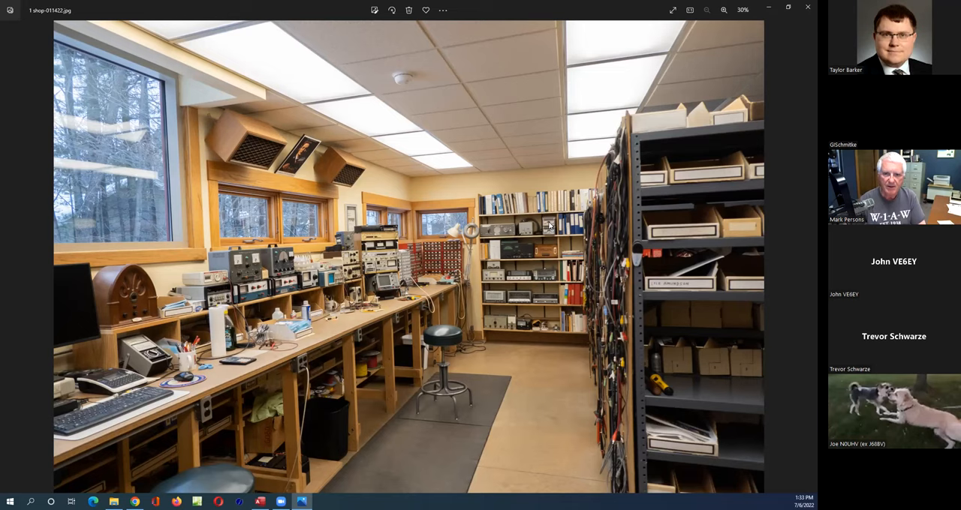
mouse_move(515, 238)
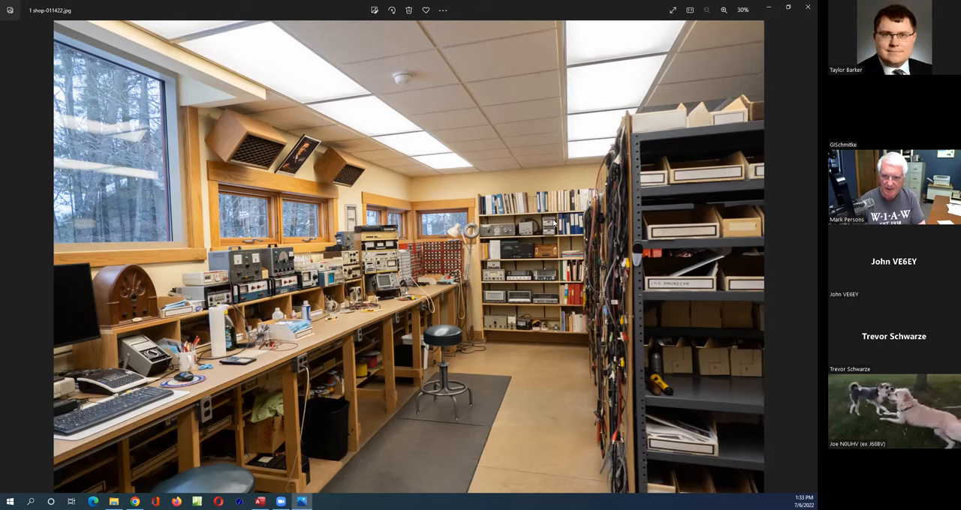
mouse_move(555, 220)
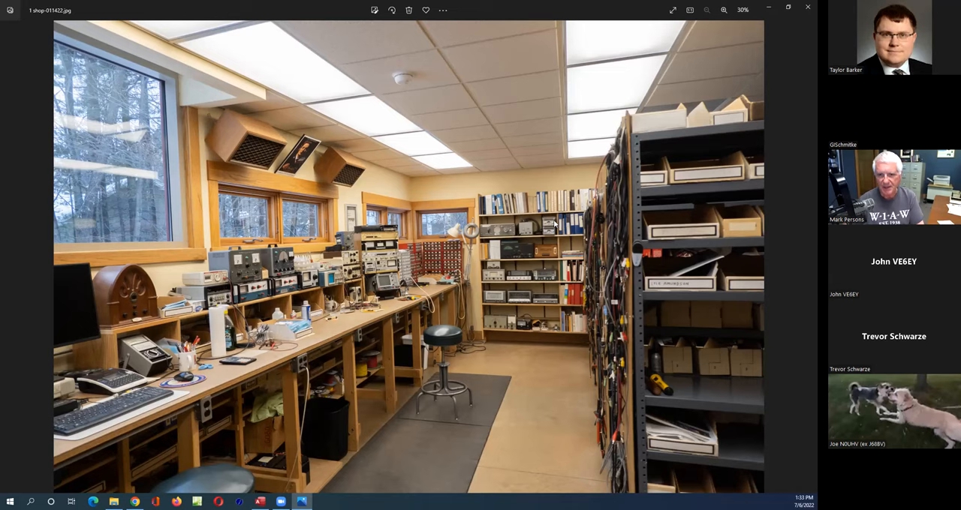
mouse_move(553, 237)
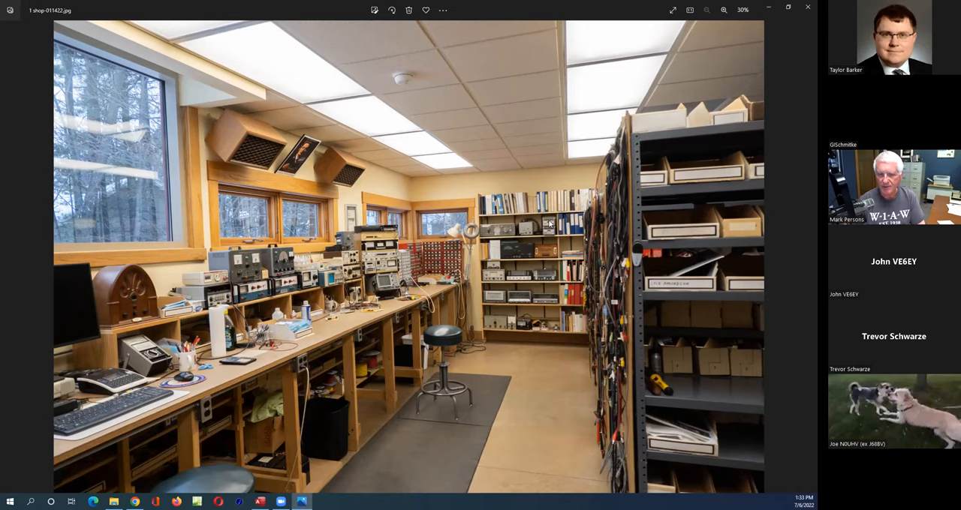
mouse_move(545, 221)
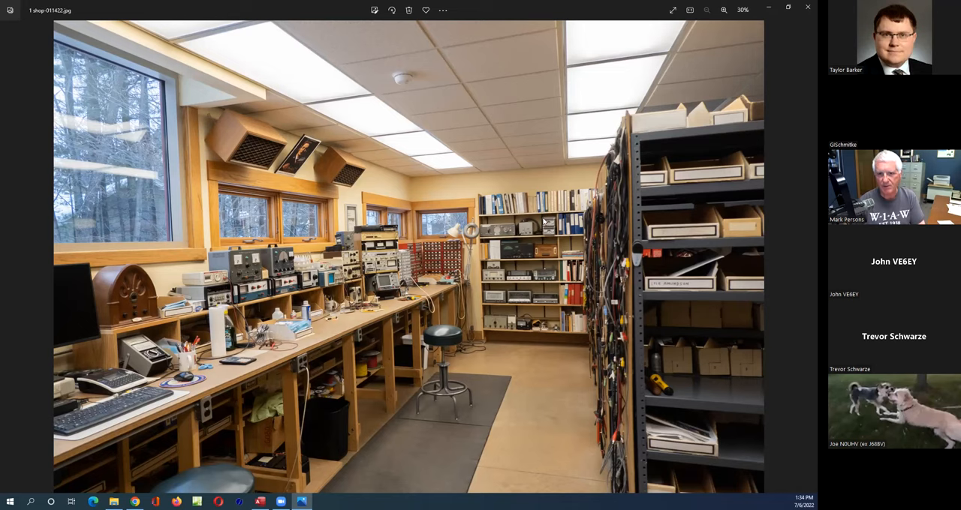
mouse_move(565, 237)
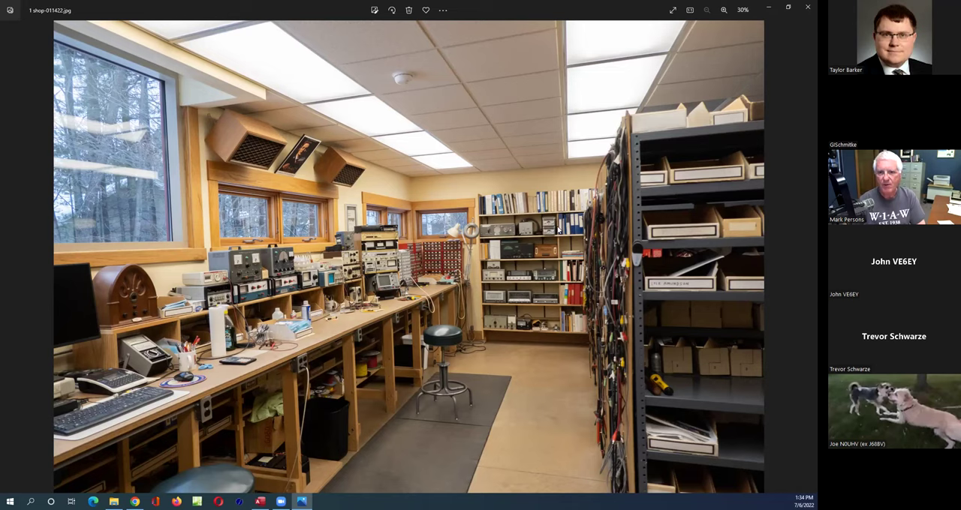
mouse_move(620, 259)
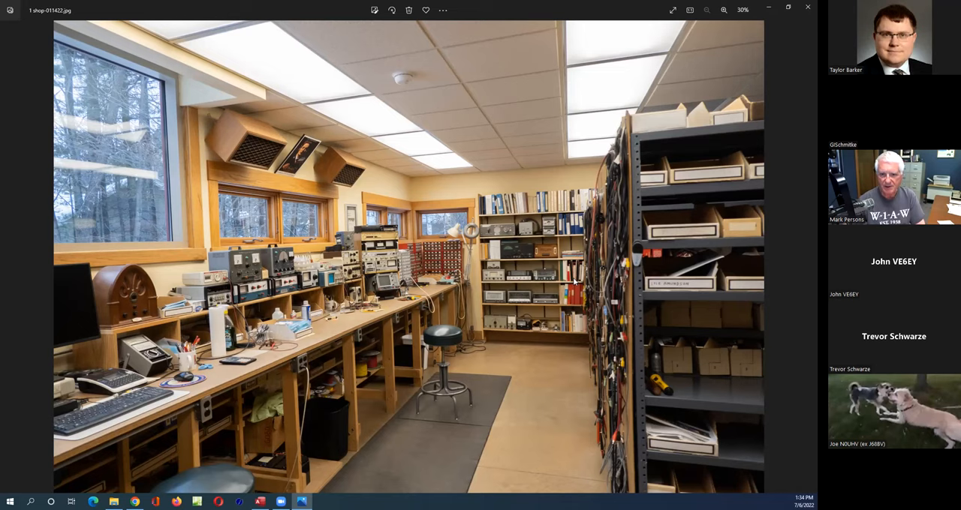
mouse_move(595, 235)
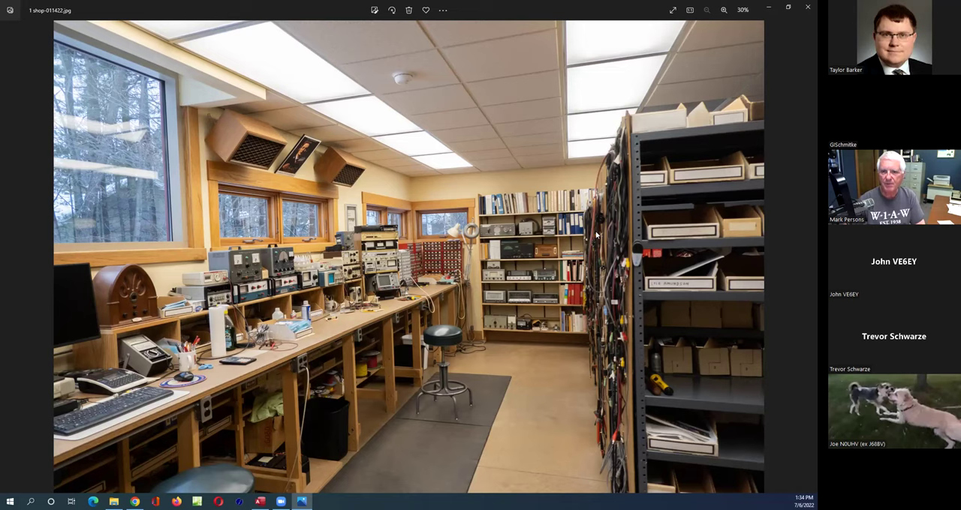
mouse_move(616, 174)
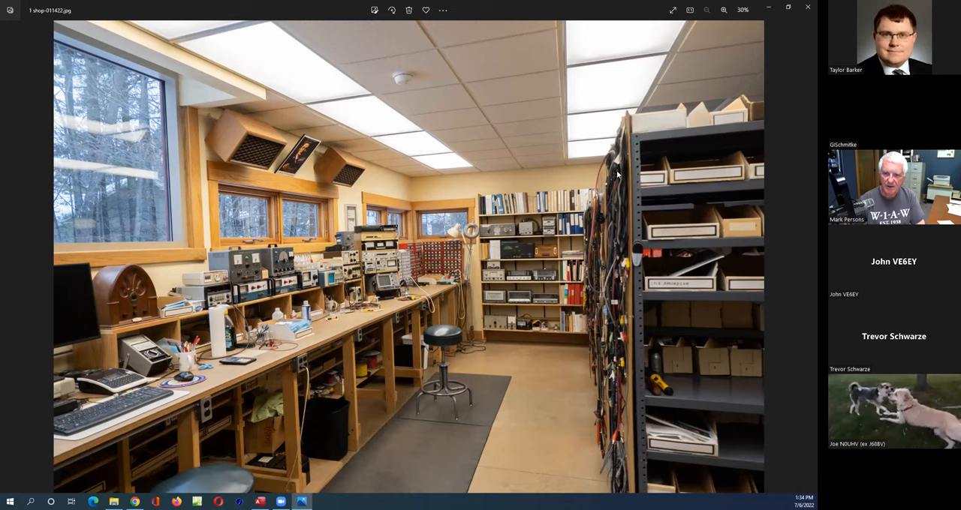
mouse_move(616, 252)
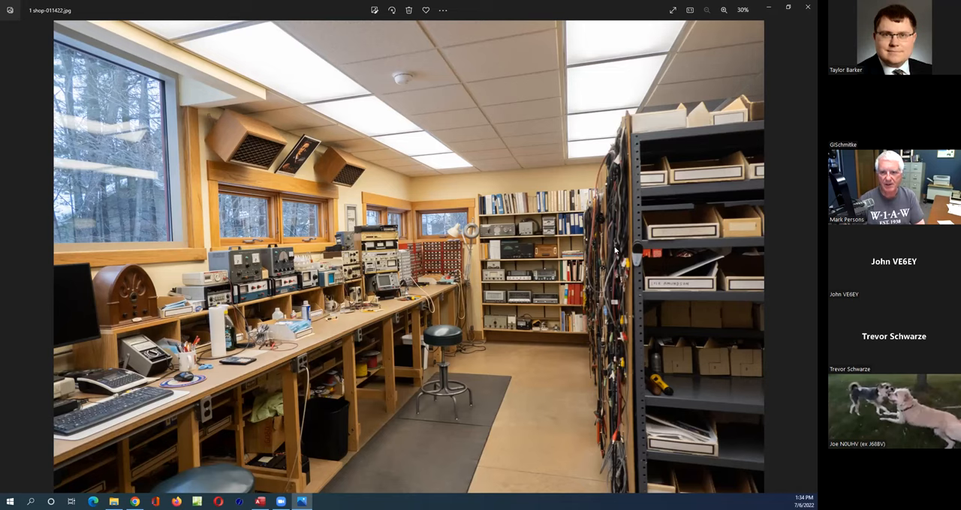
mouse_move(804, 257)
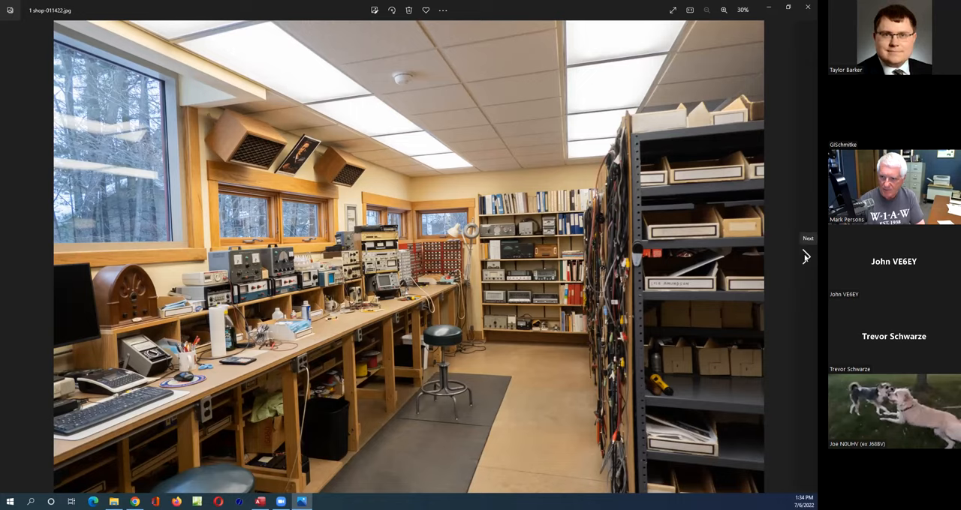
left_click(806, 257)
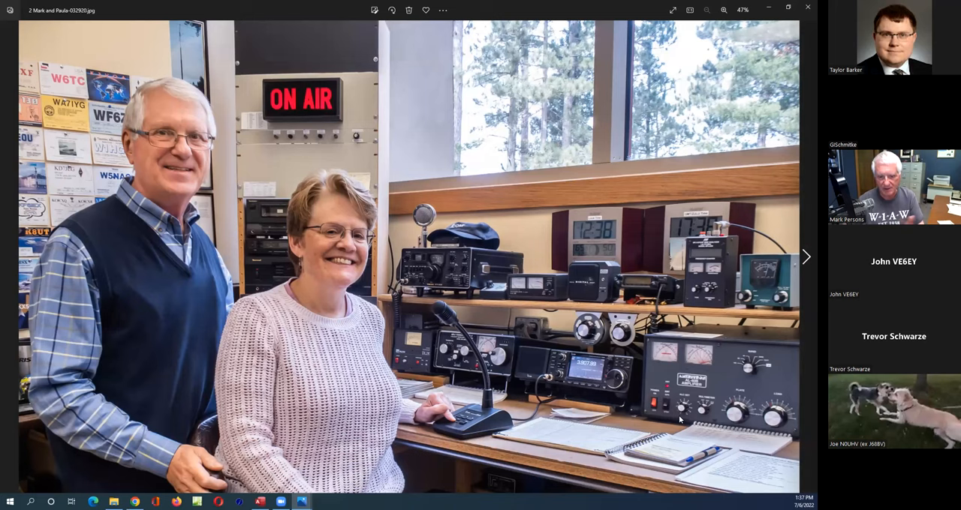
mouse_move(604, 413)
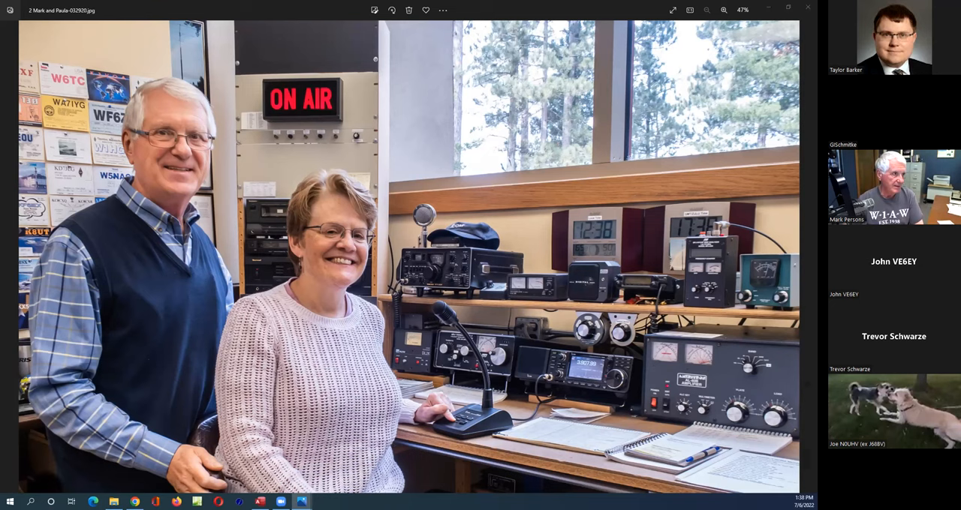
left_click(806, 257)
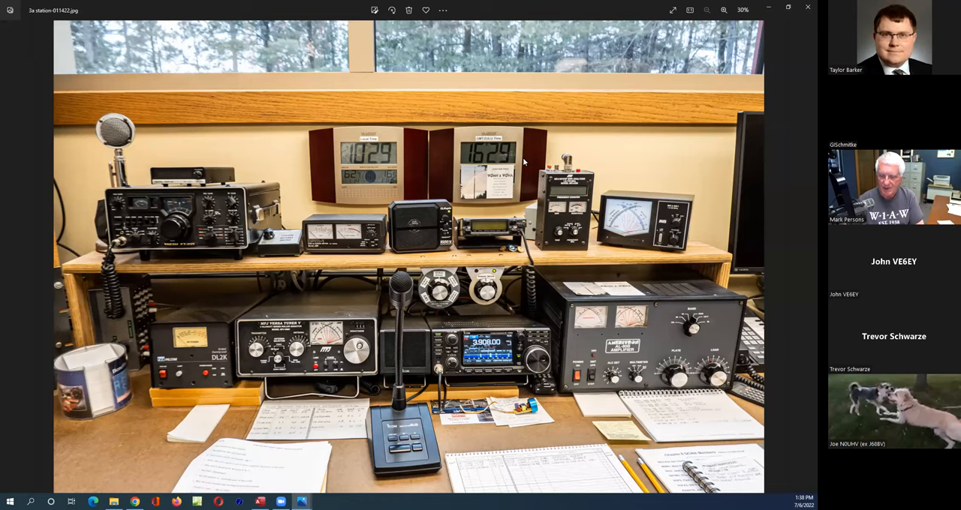
mouse_move(507, 186)
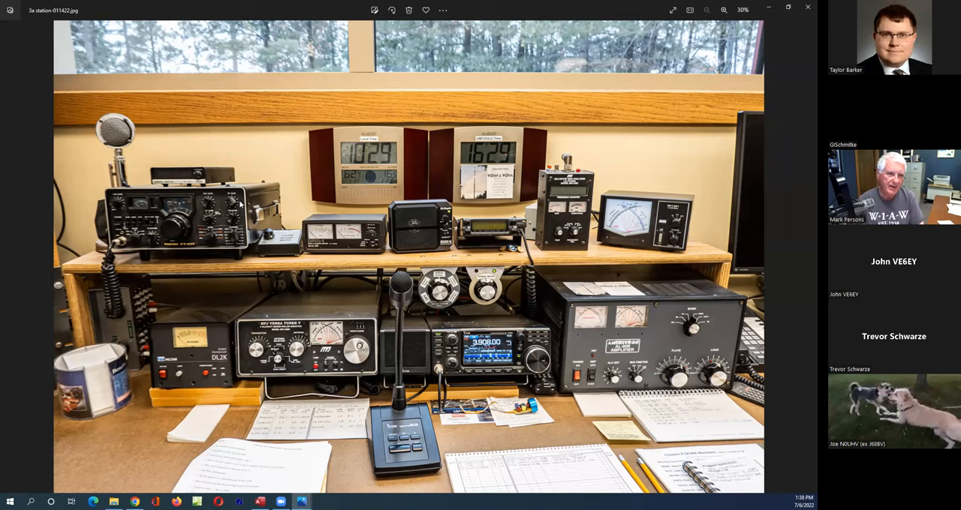
mouse_move(233, 220)
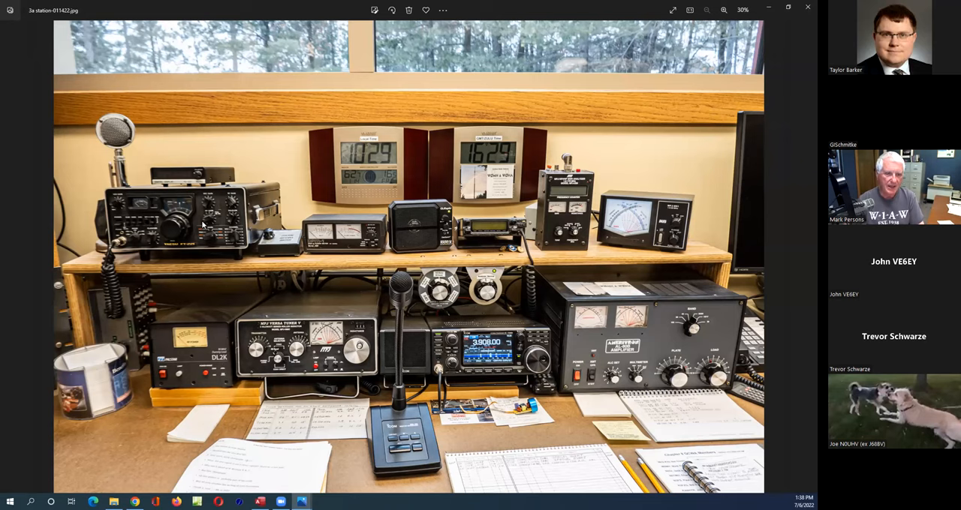
mouse_move(285, 248)
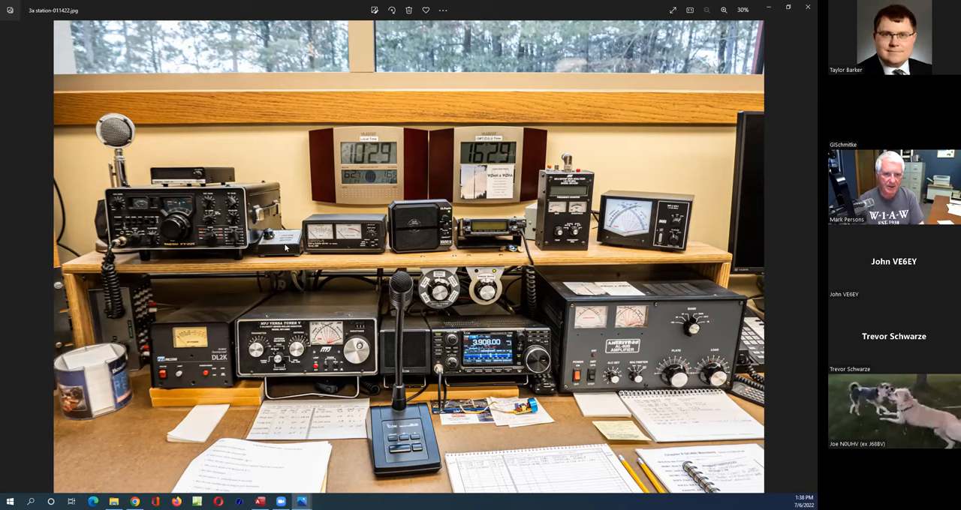
mouse_move(466, 236)
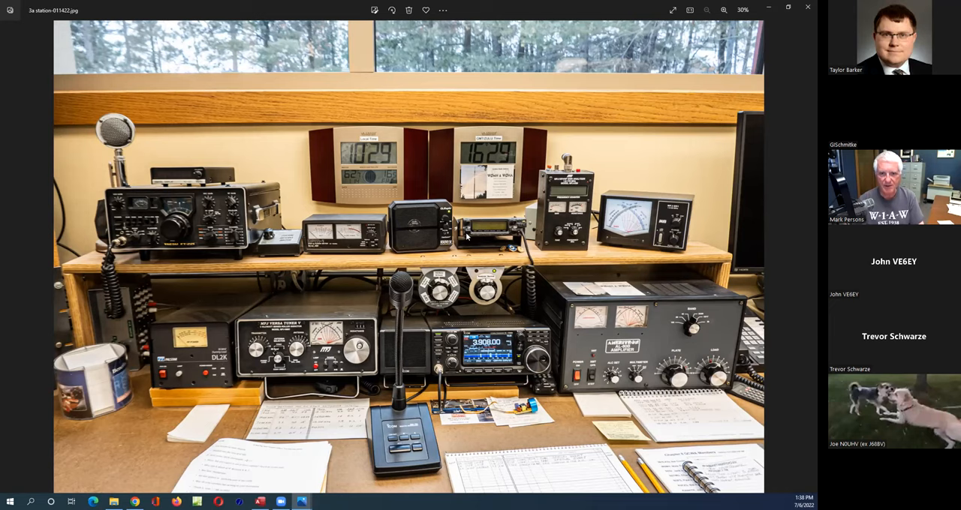
mouse_move(568, 218)
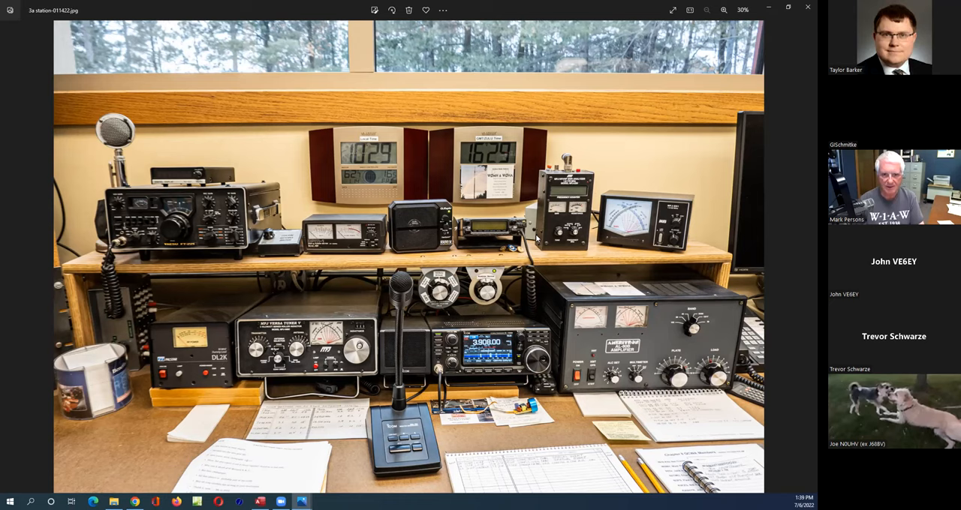
mouse_move(440, 251)
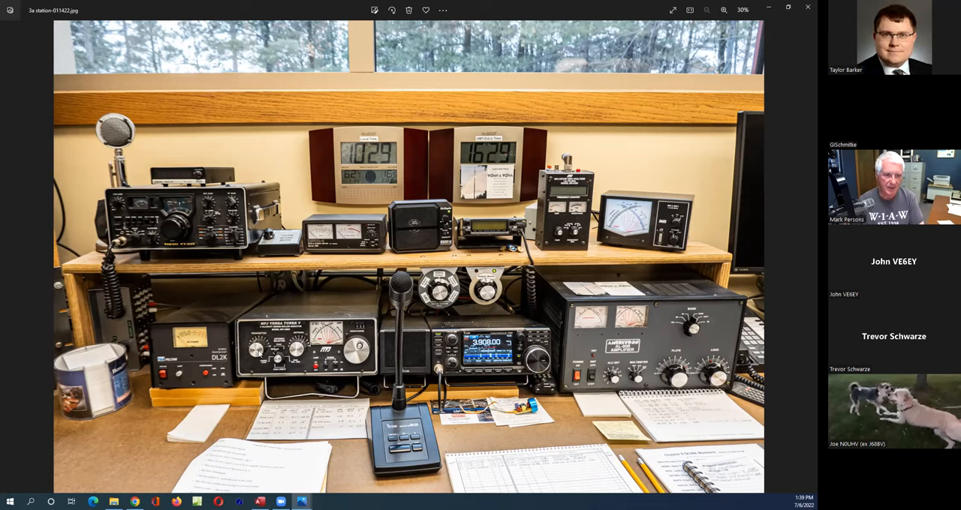
mouse_move(368, 364)
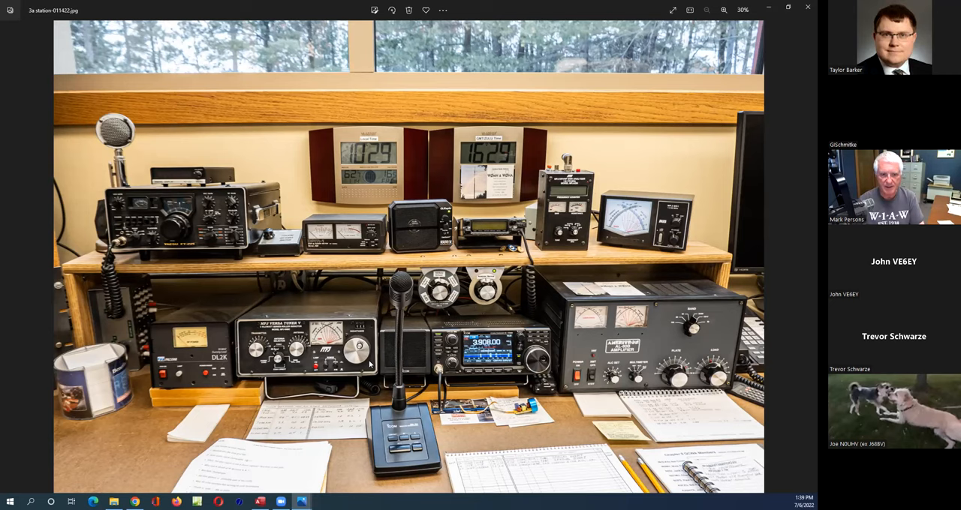
mouse_move(523, 357)
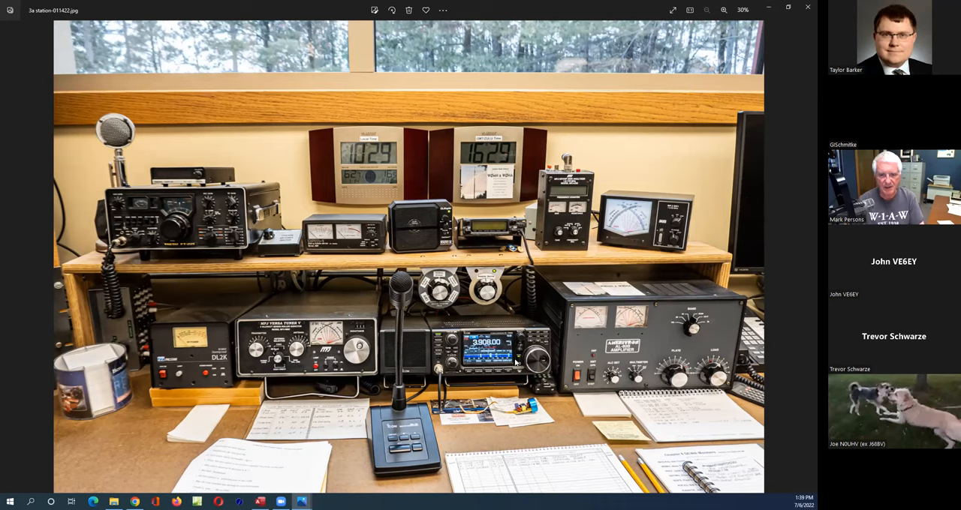
mouse_move(527, 369)
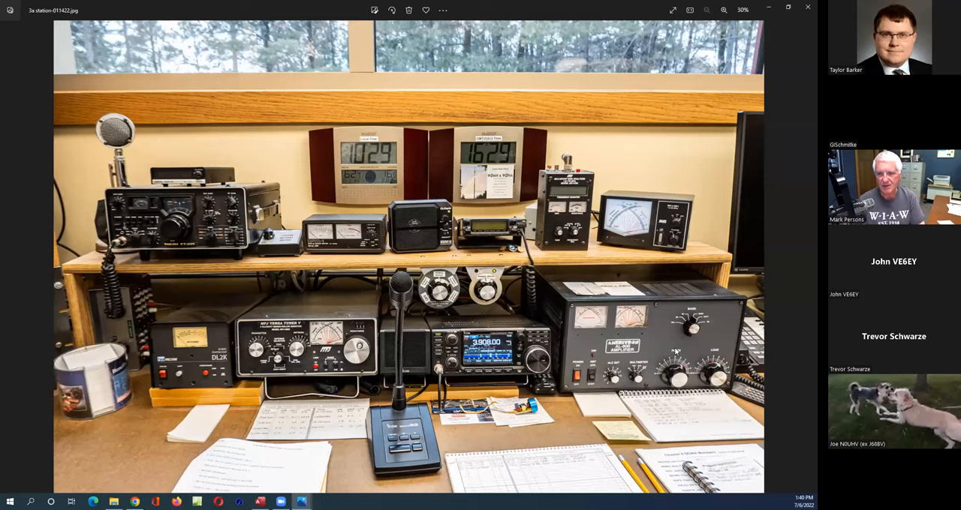
mouse_move(264, 260)
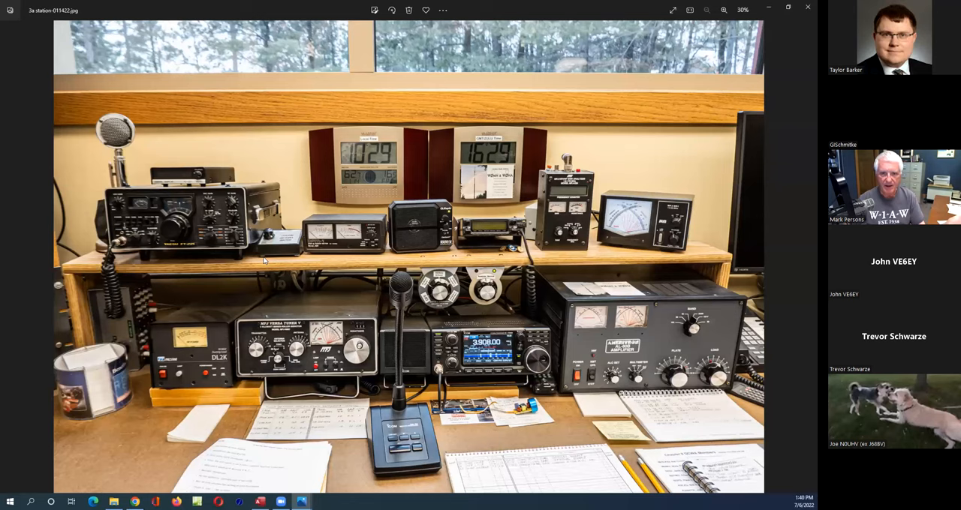
mouse_move(315, 467)
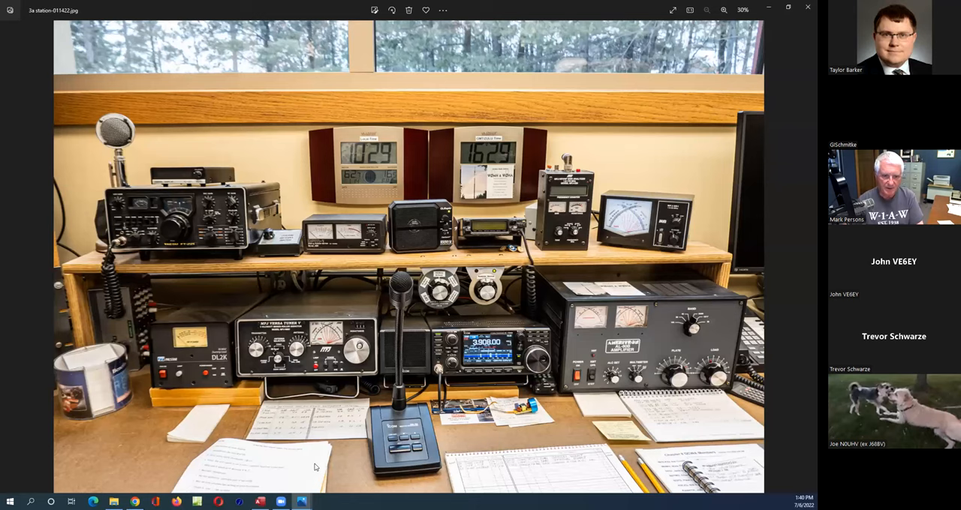
mouse_move(377, 409)
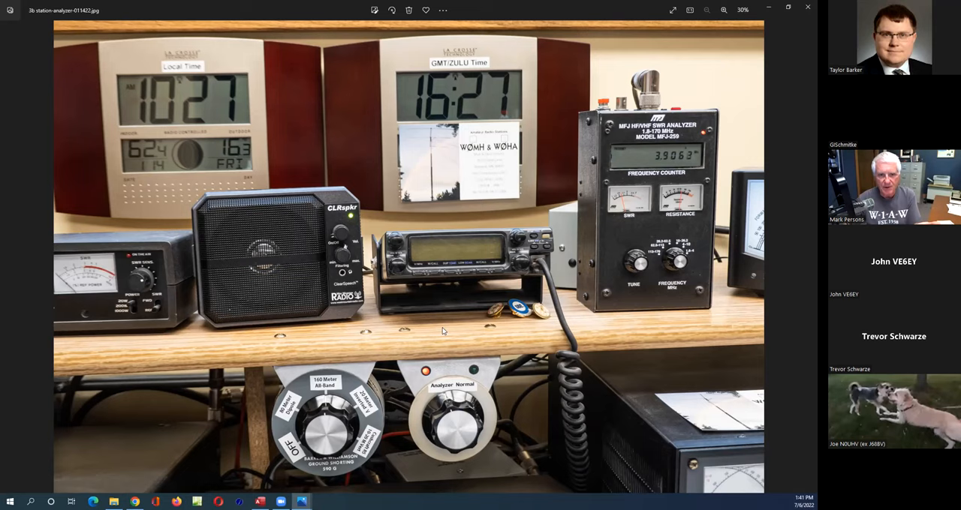
Advance to the 'Fig. 2 Inside the relay box' photo.
left_click(805, 257)
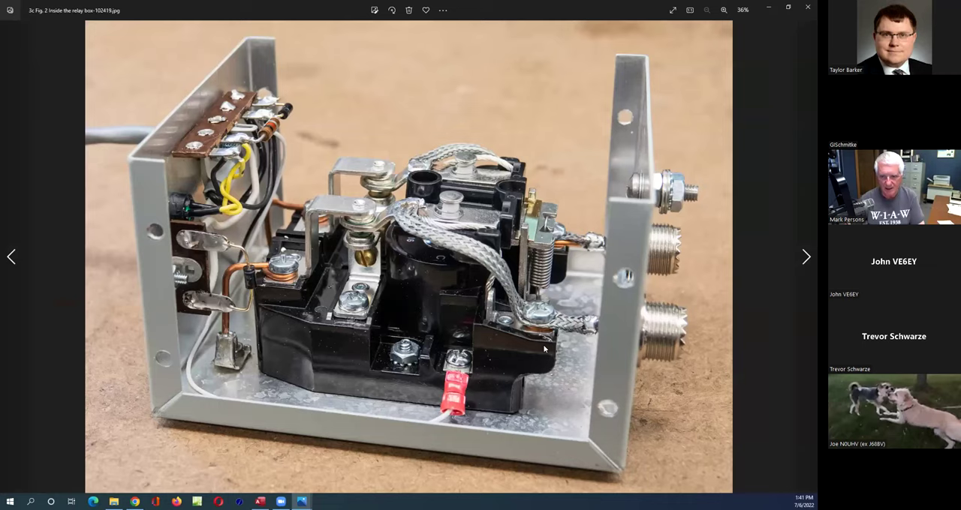
mouse_move(695, 335)
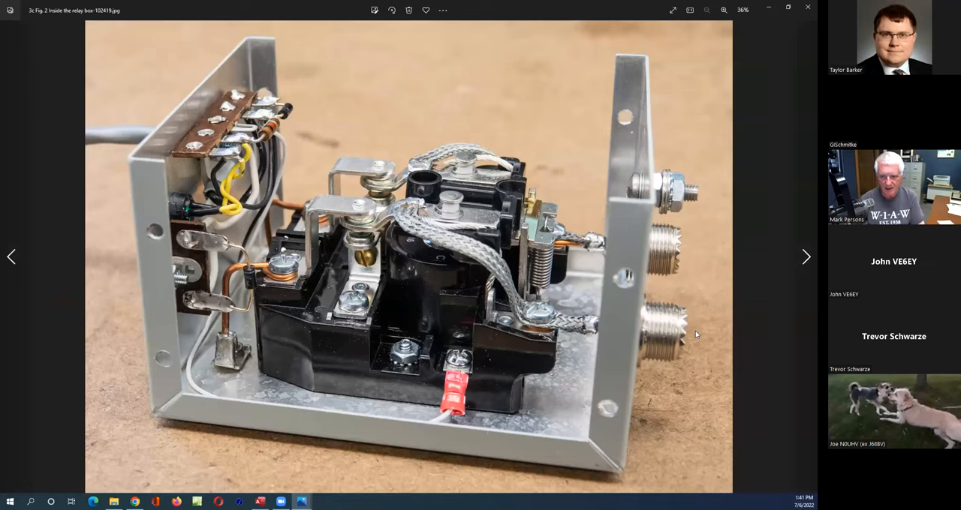
mouse_move(505, 299)
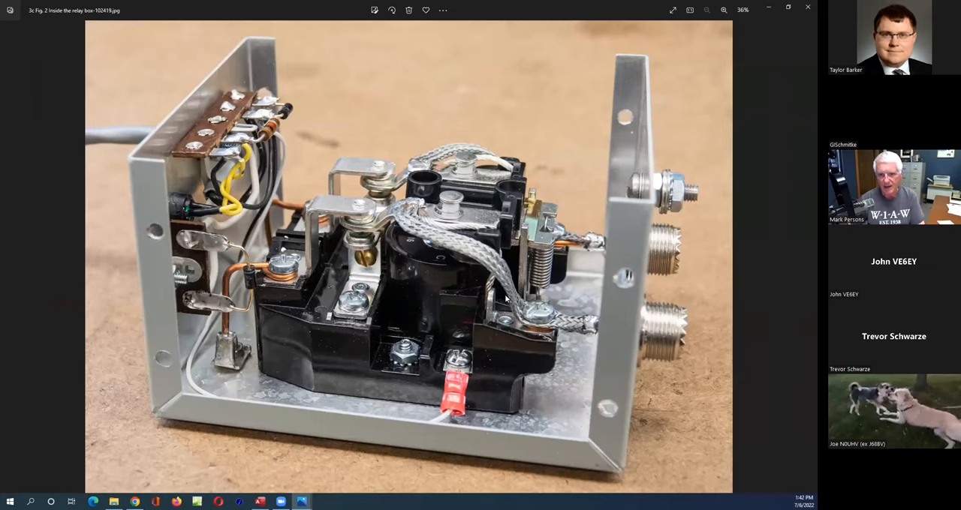
mouse_move(568, 315)
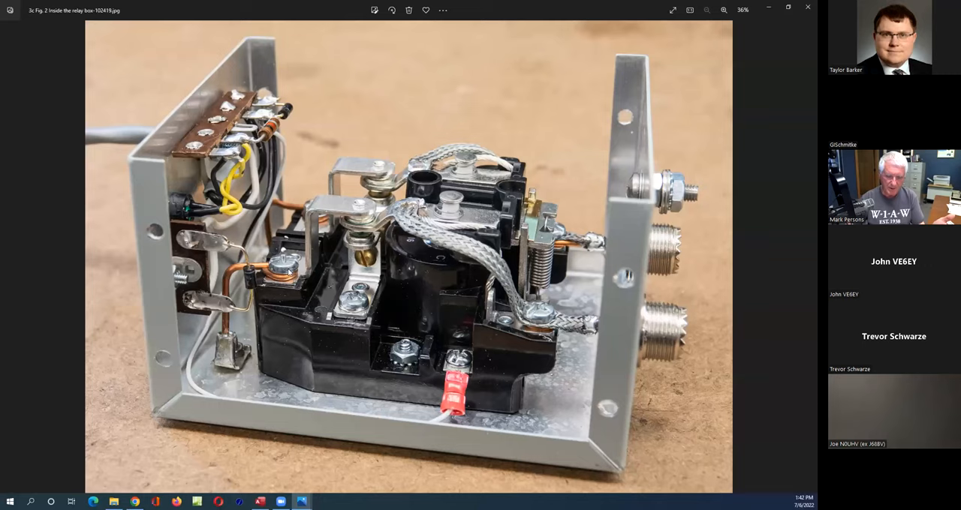
mouse_move(519, 445)
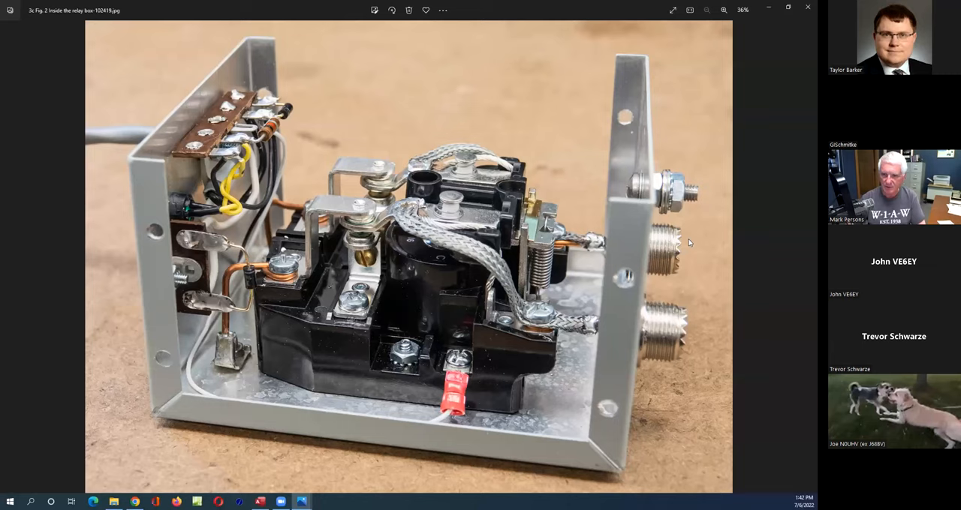
mouse_move(380, 185)
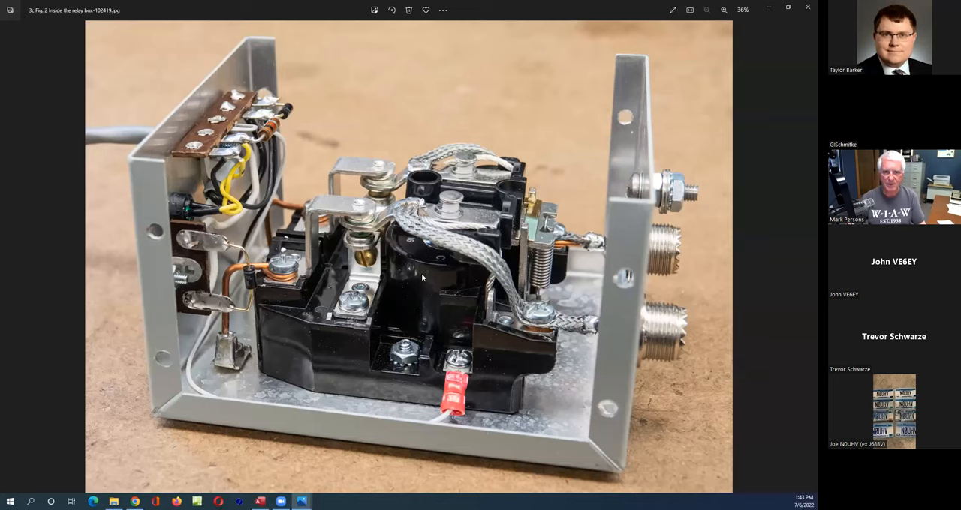
mouse_move(361, 231)
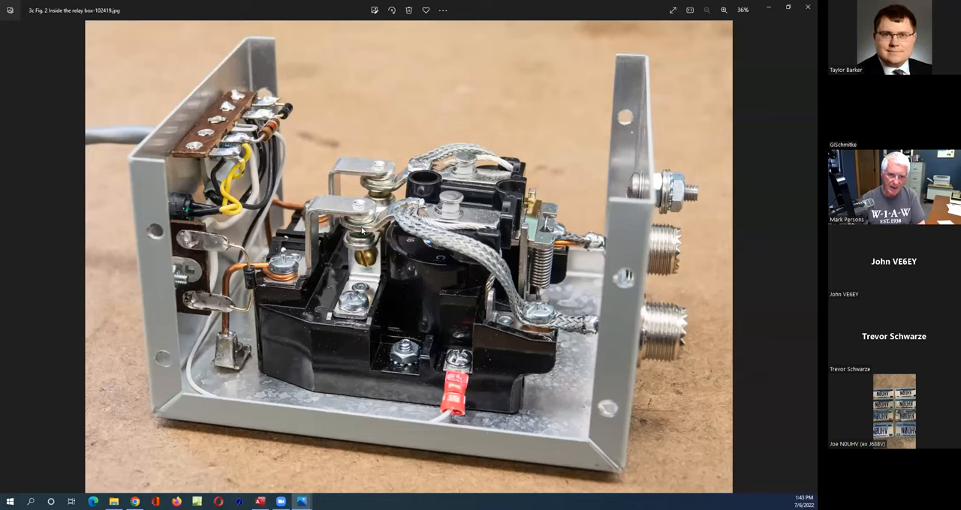
mouse_move(366, 266)
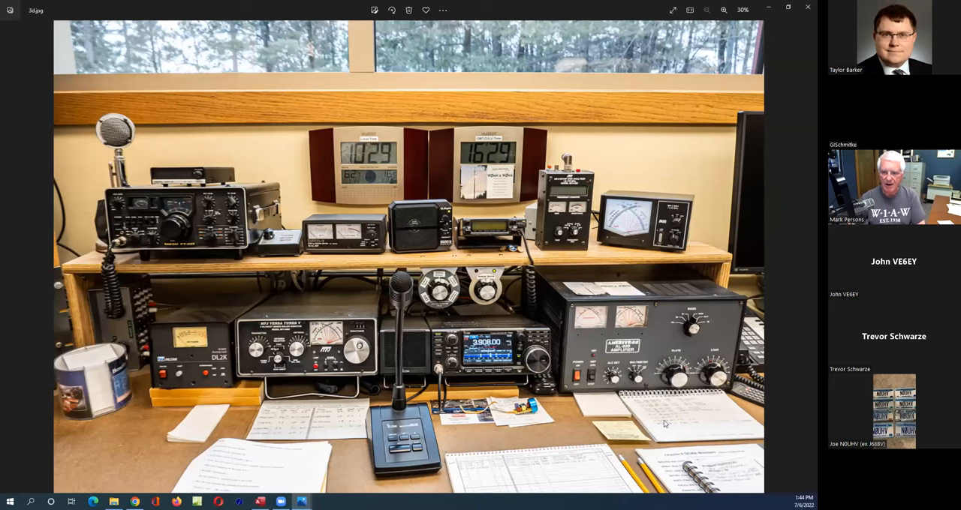
mouse_move(270, 125)
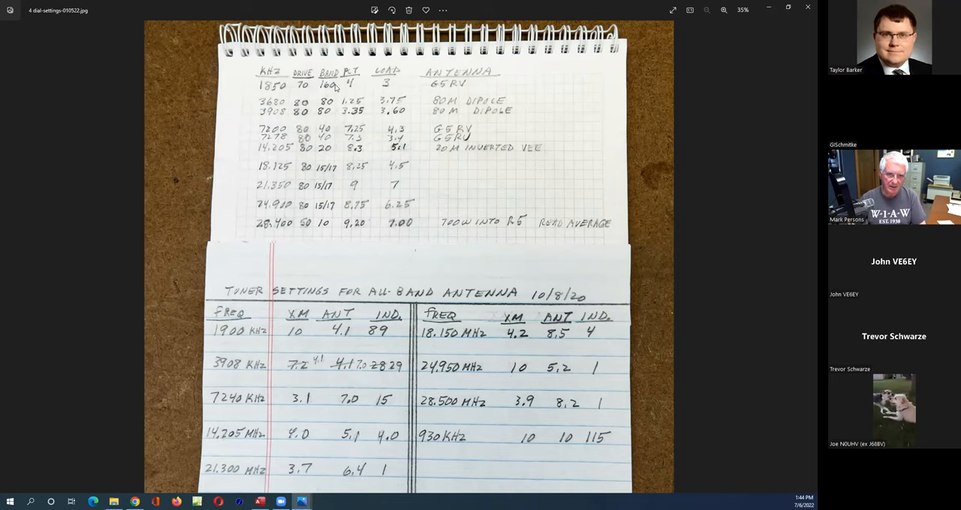
mouse_move(392, 155)
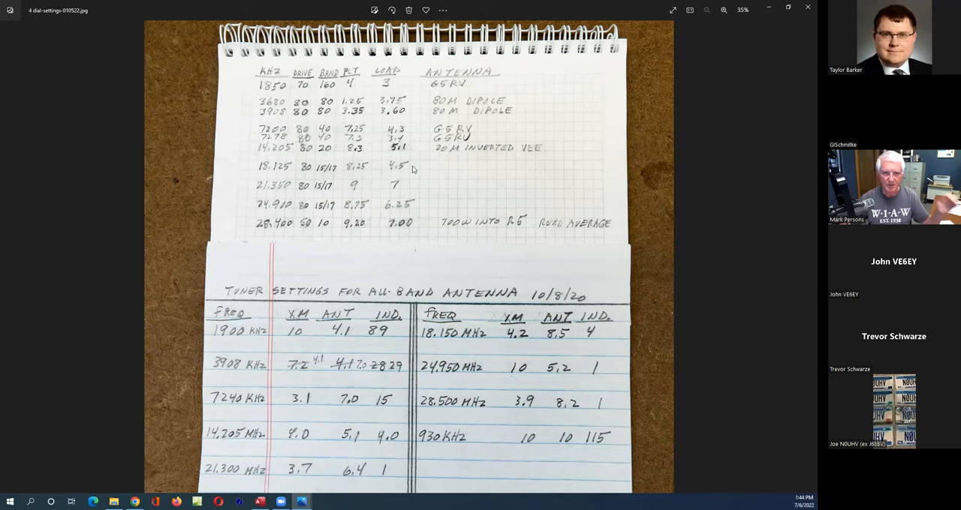
mouse_move(299, 293)
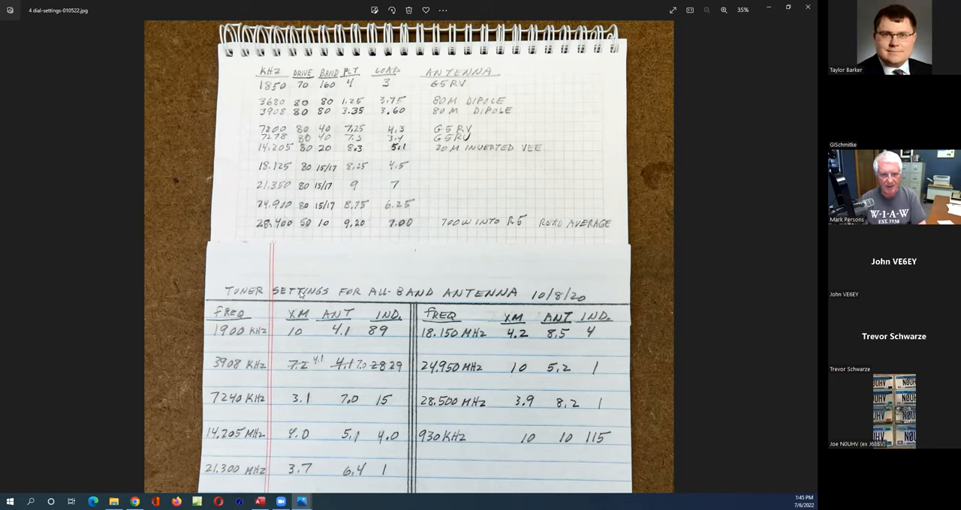
mouse_move(300, 260)
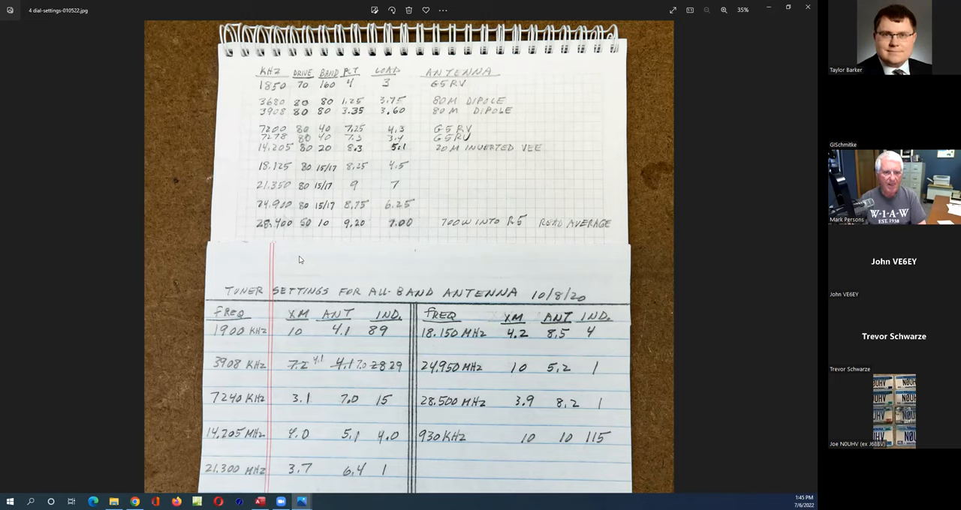
mouse_move(547, 341)
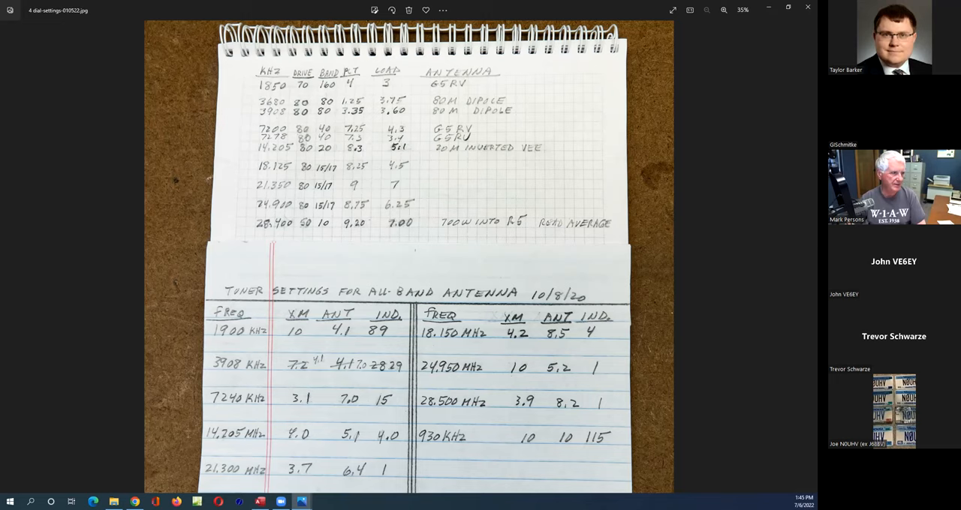
Advance to photo 5 tech-room-1-010422.jpg showing equipment racks and desk.
left_click(797, 257)
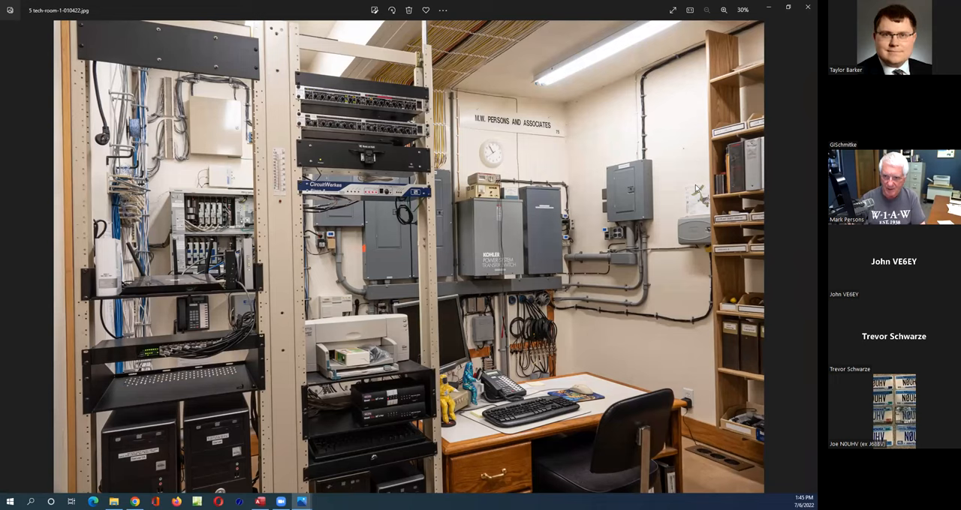
mouse_move(630, 226)
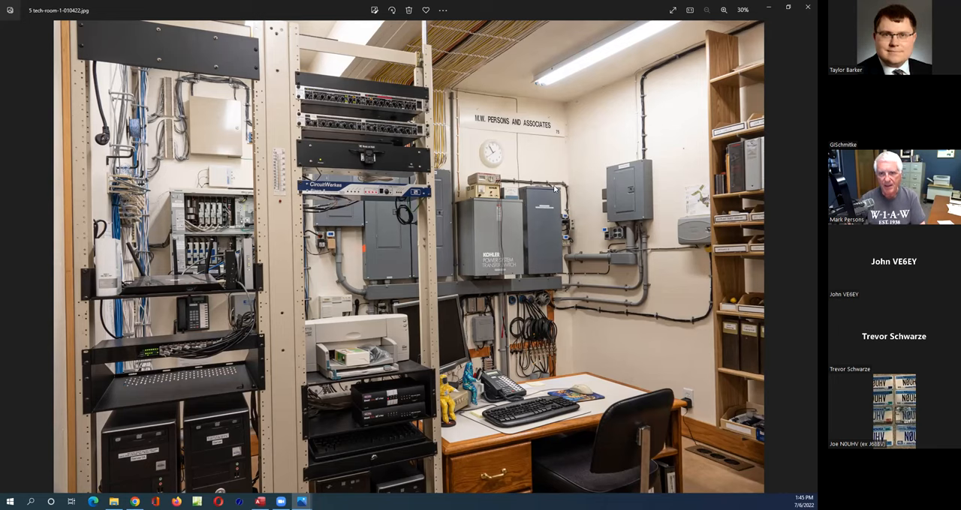
mouse_move(522, 294)
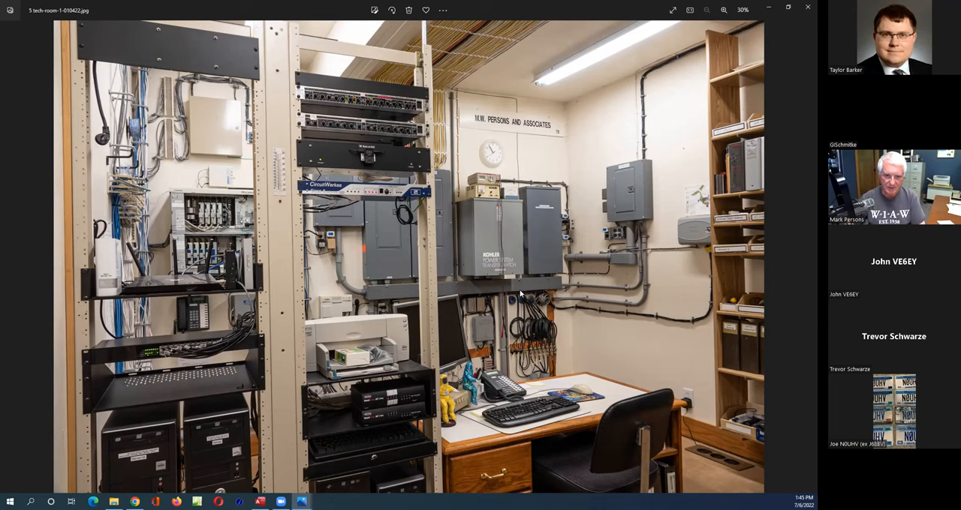
mouse_move(516, 242)
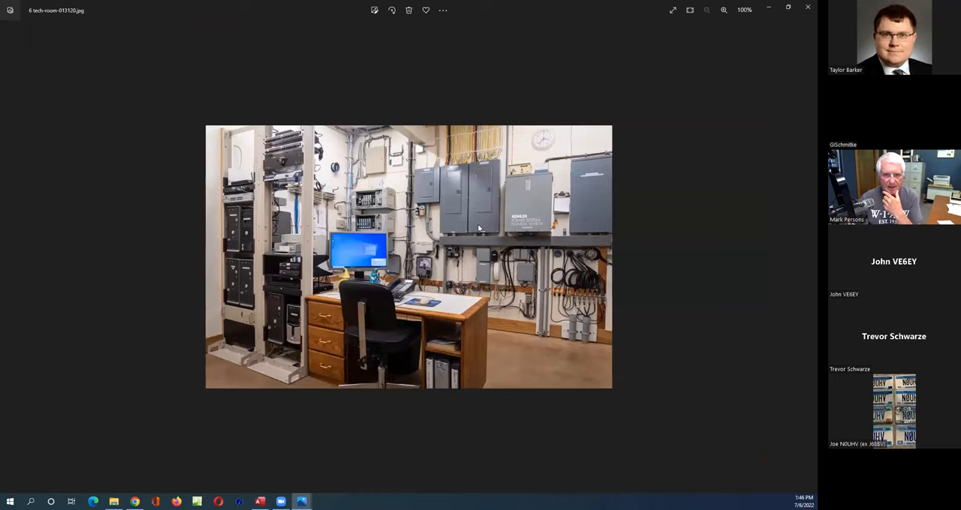
mouse_move(482, 210)
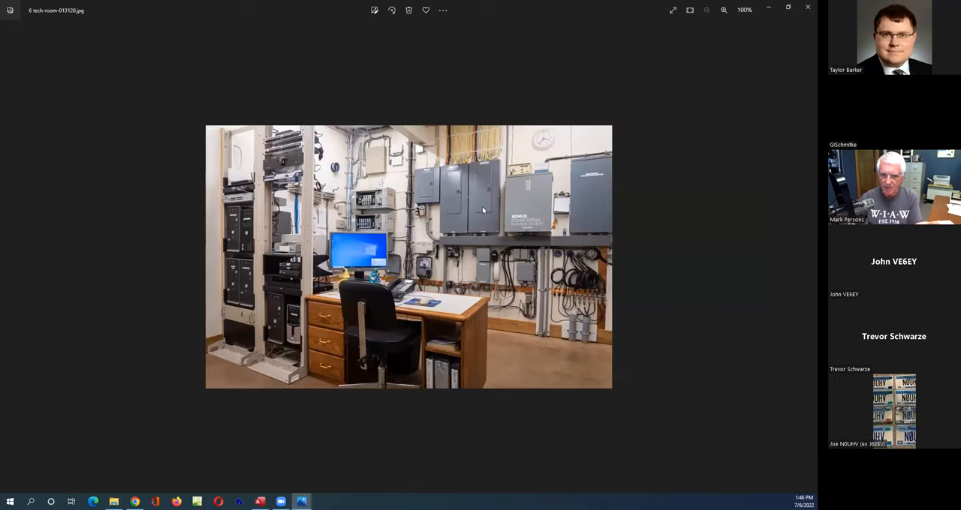
mouse_move(464, 198)
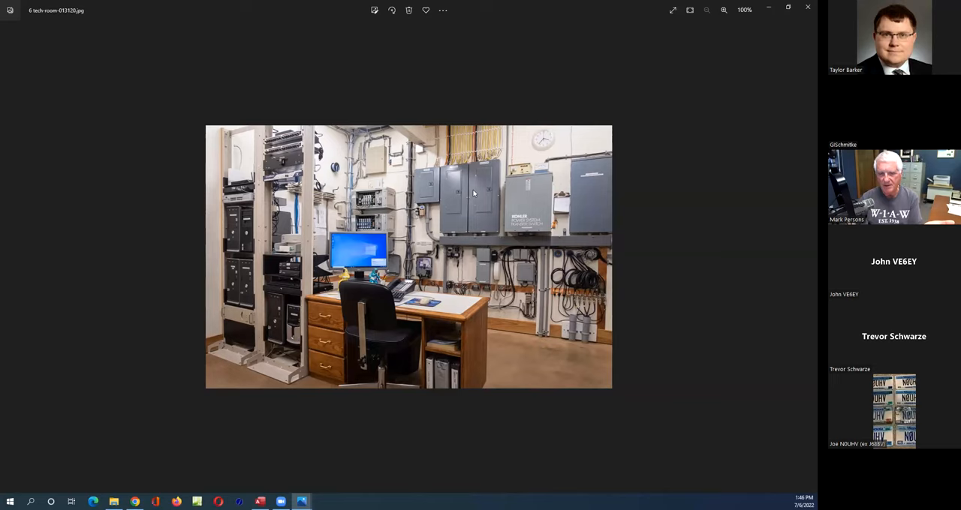
mouse_move(484, 190)
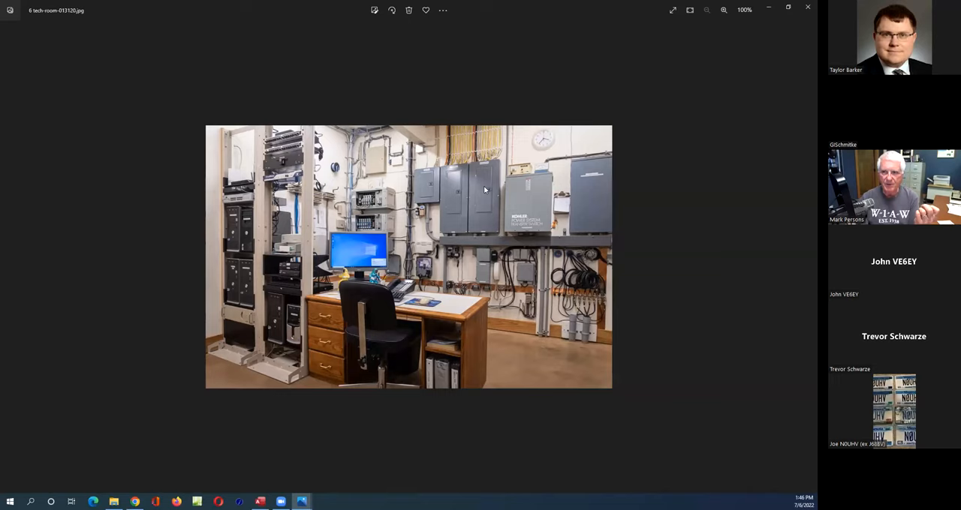
mouse_move(349, 285)
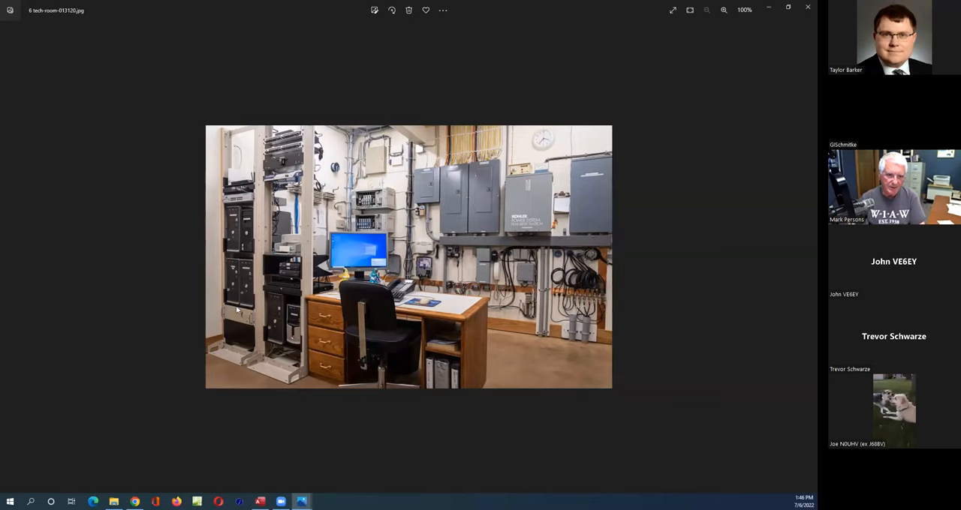
mouse_move(415, 188)
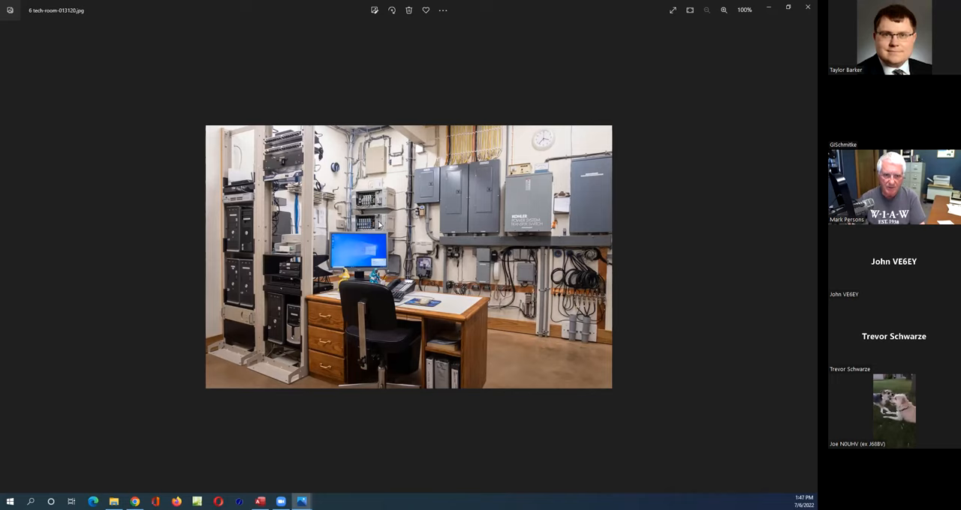
mouse_move(550, 138)
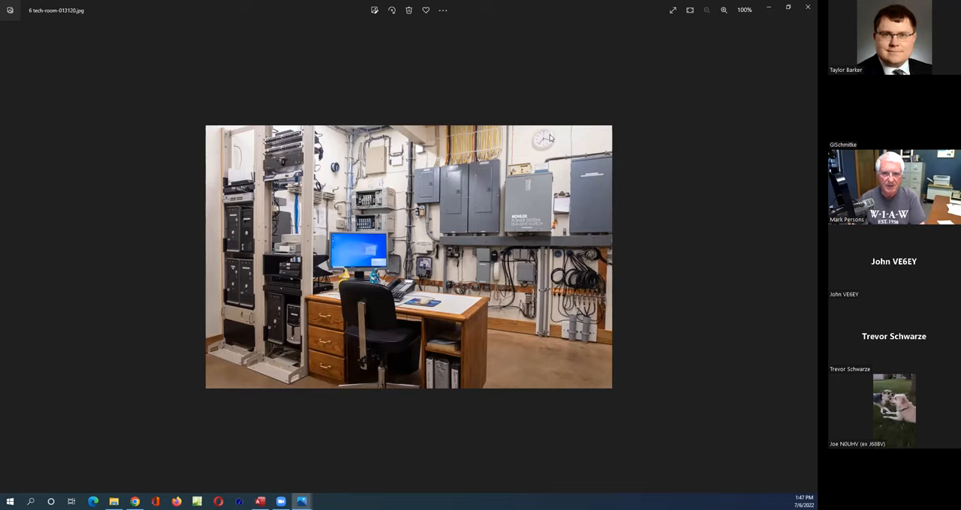
mouse_move(431, 165)
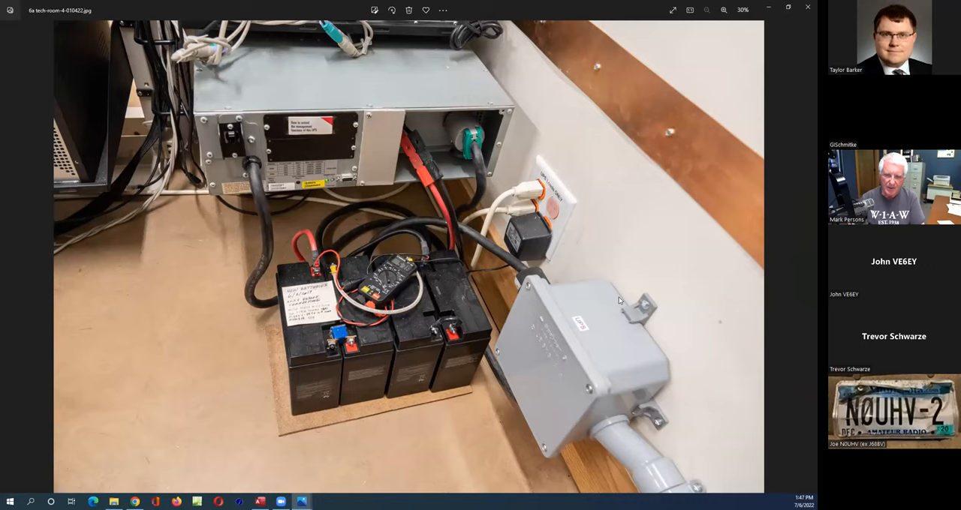
mouse_move(531, 315)
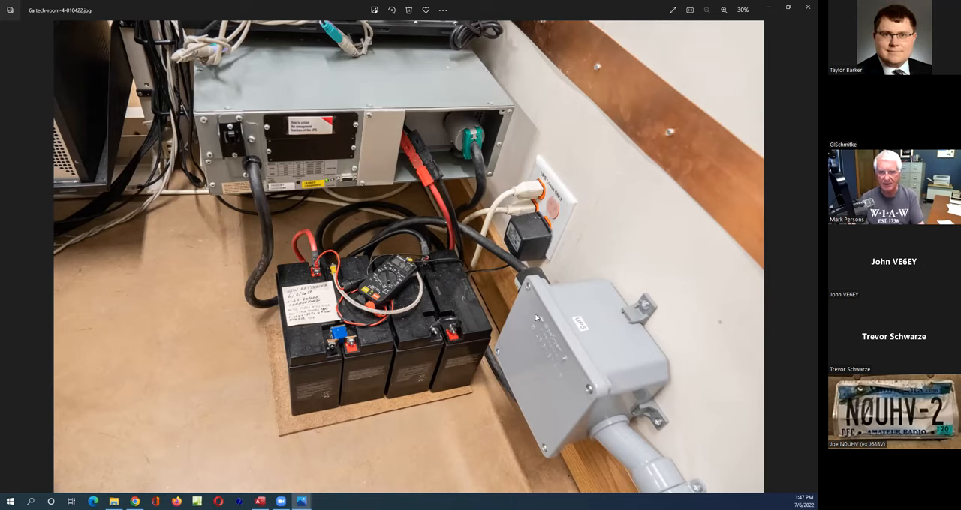
mouse_move(522, 227)
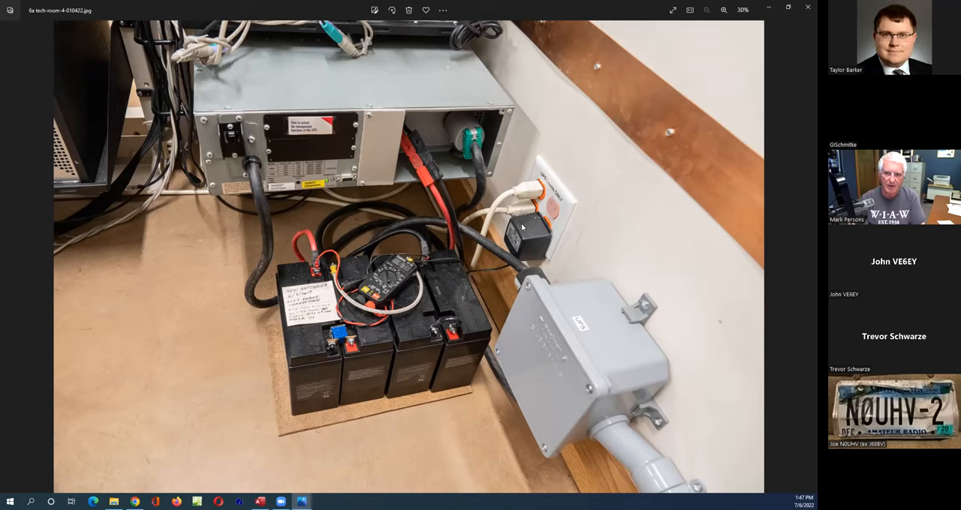
mouse_move(371, 276)
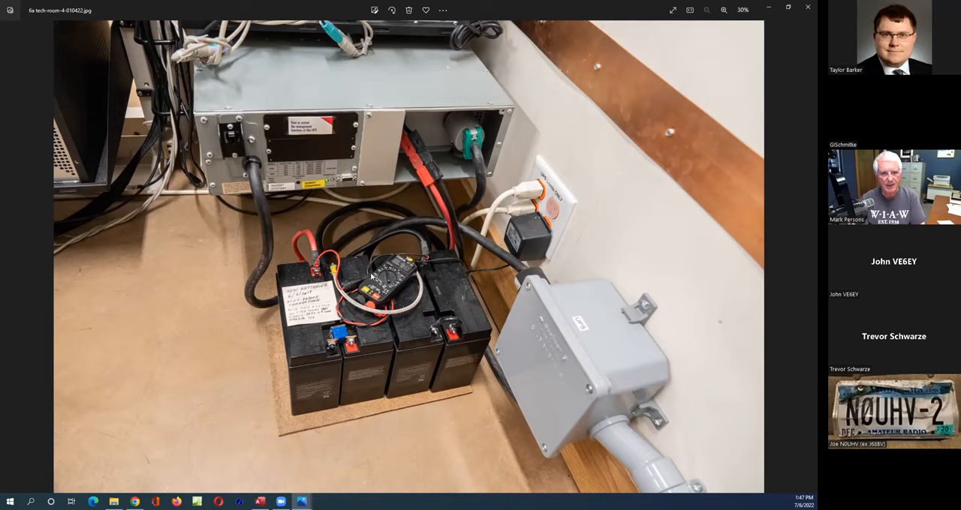
mouse_move(497, 331)
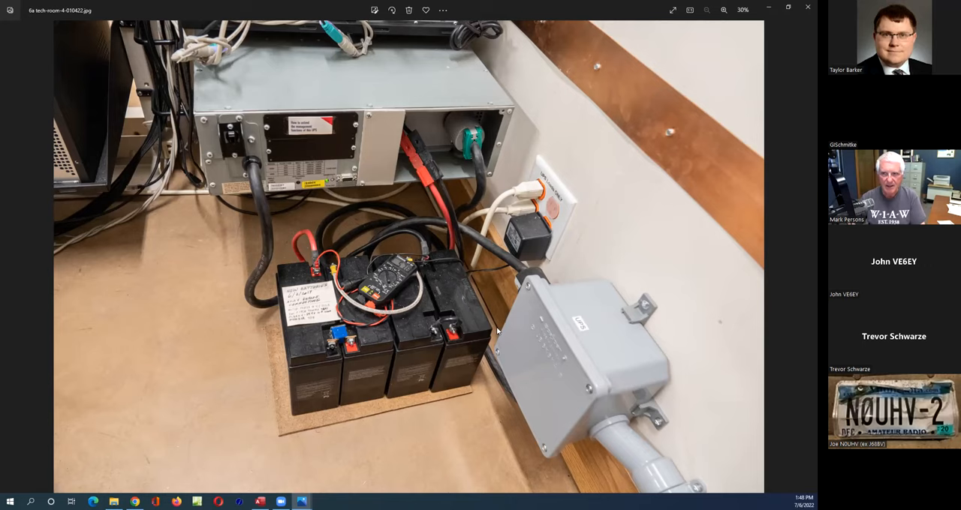
mouse_move(628, 249)
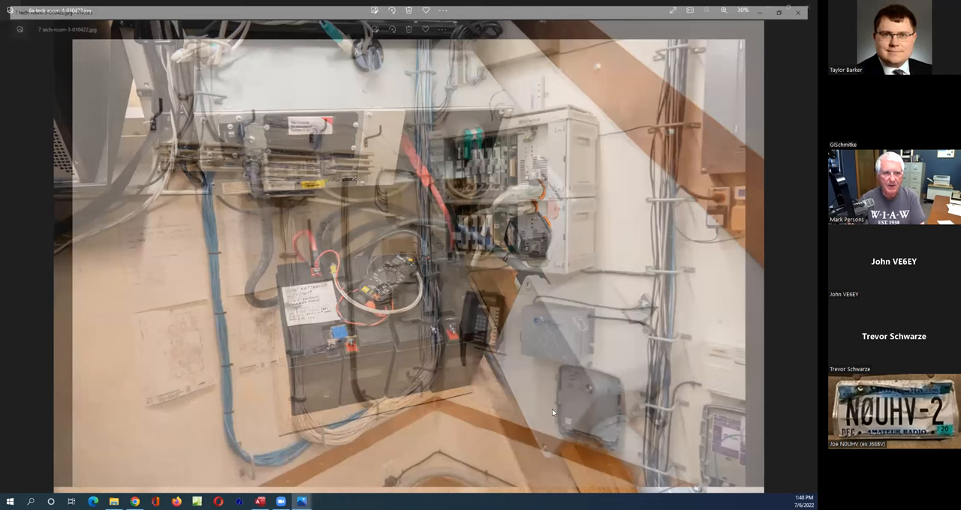
Advance to photo 7 tech-room-3-010422.jpg with the phone system cabinets.
left_click(805, 257)
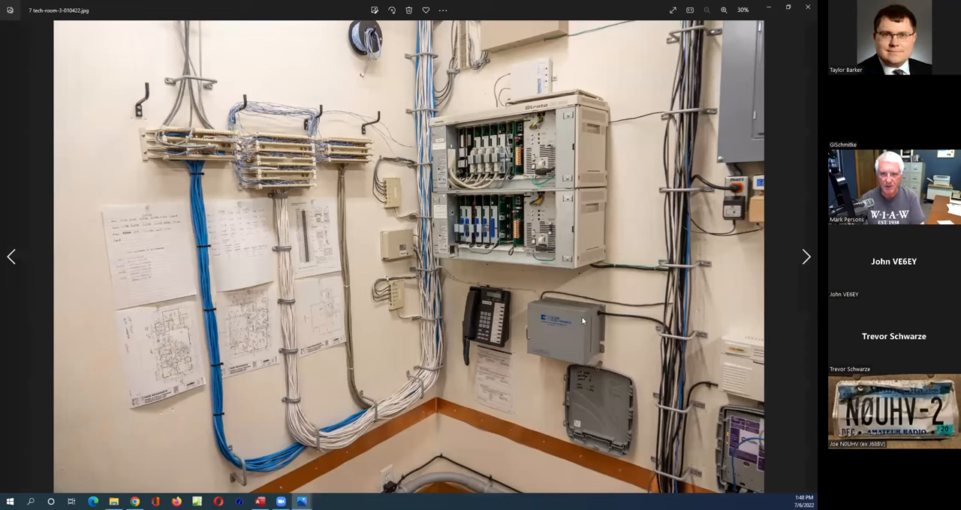
mouse_move(576, 236)
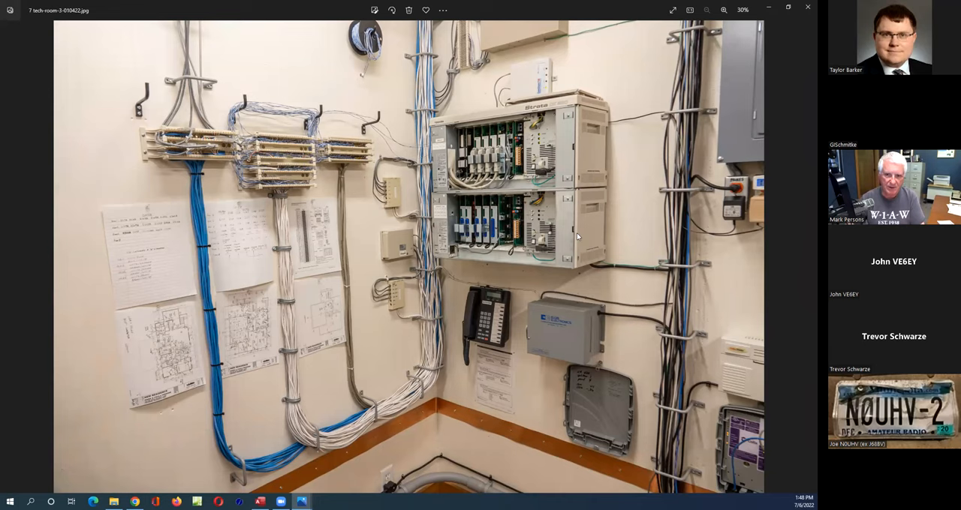
mouse_move(284, 150)
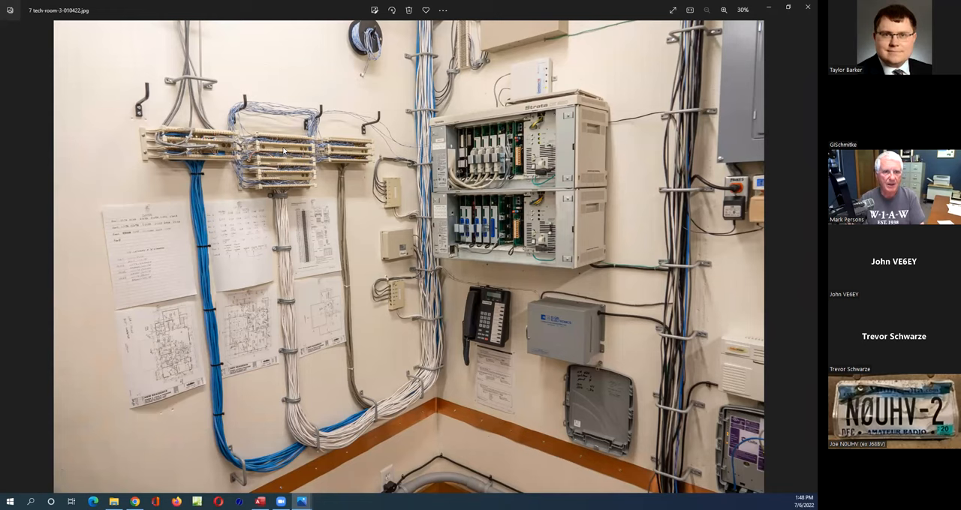
mouse_move(288, 470)
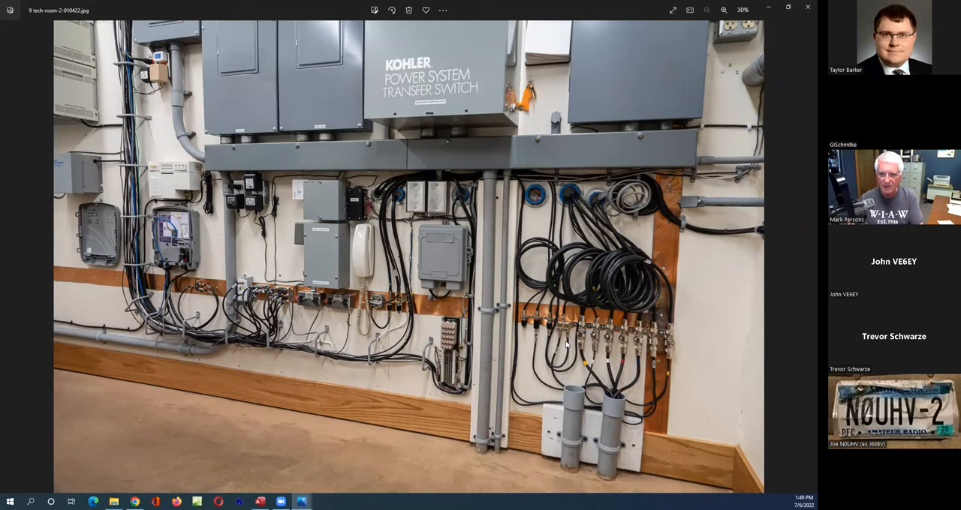
mouse_move(681, 125)
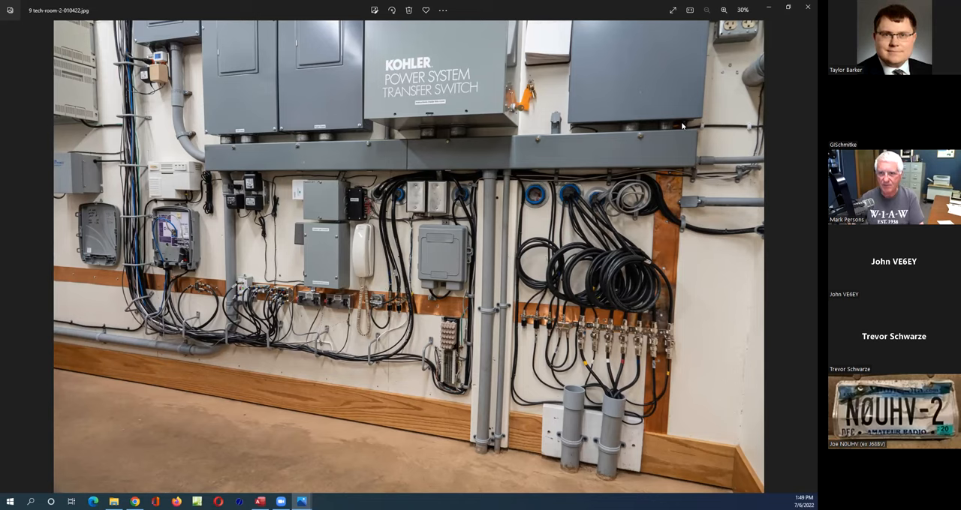
mouse_move(667, 192)
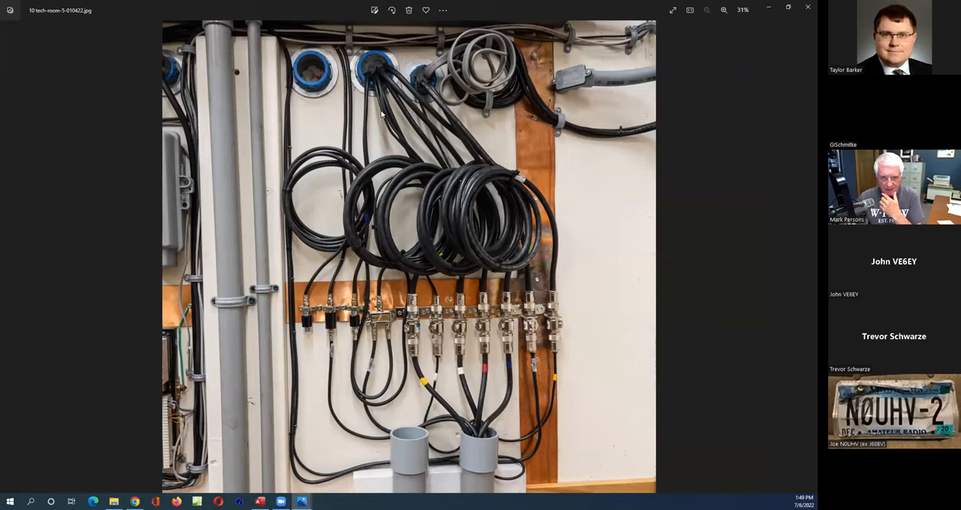
mouse_move(381, 80)
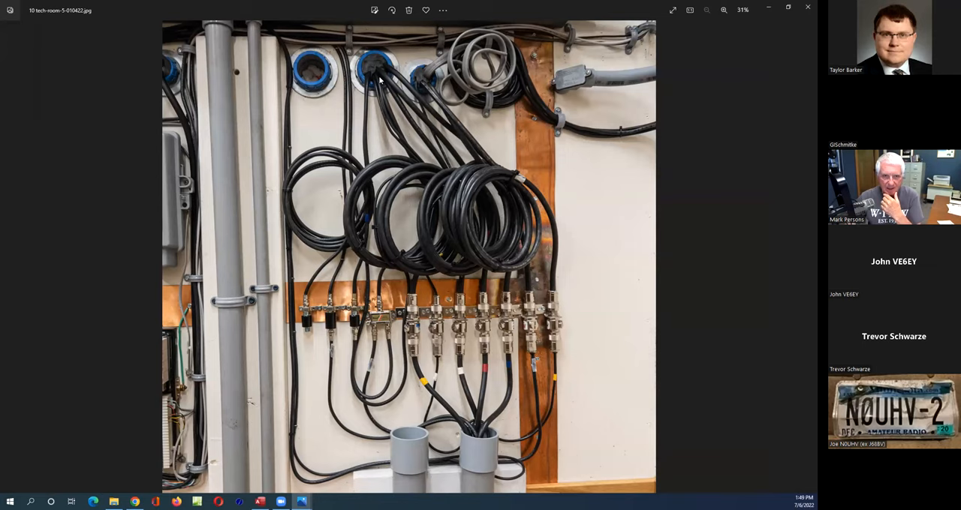
mouse_move(520, 265)
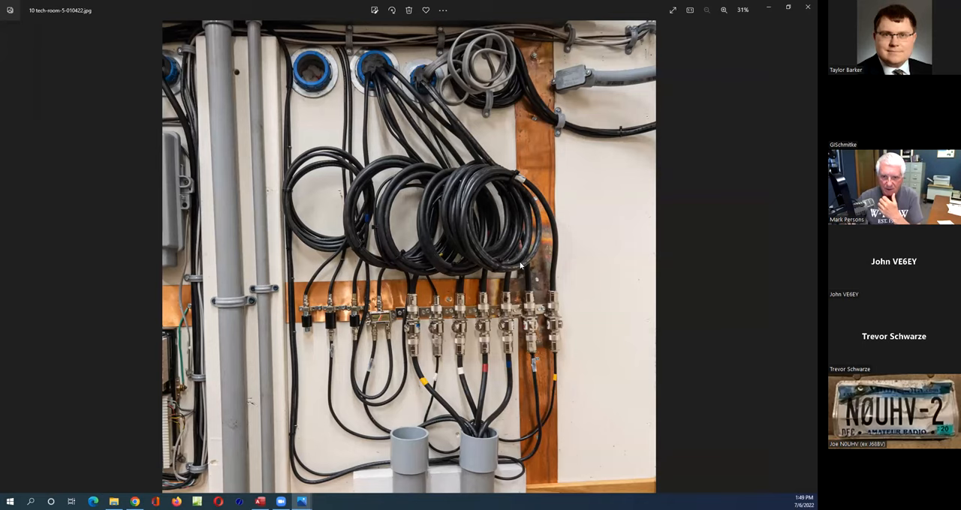
mouse_move(470, 311)
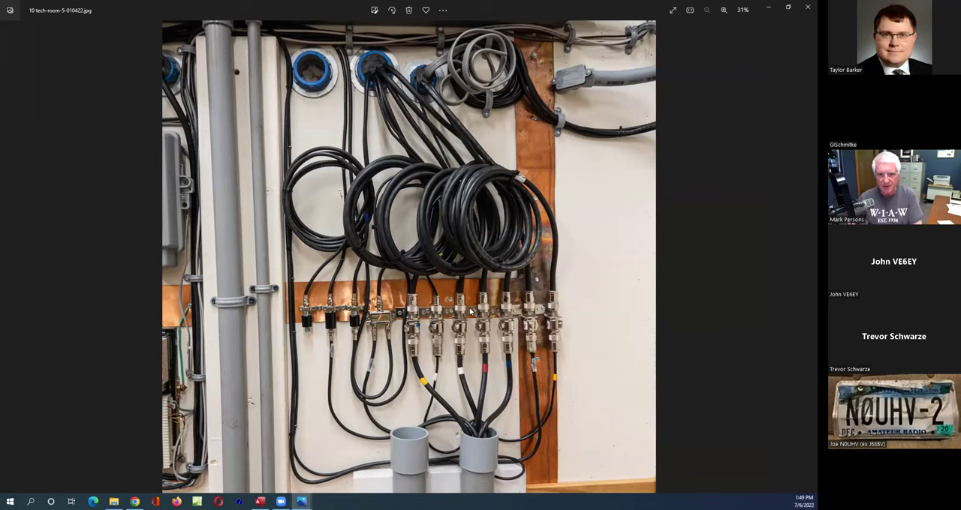
mouse_move(538, 198)
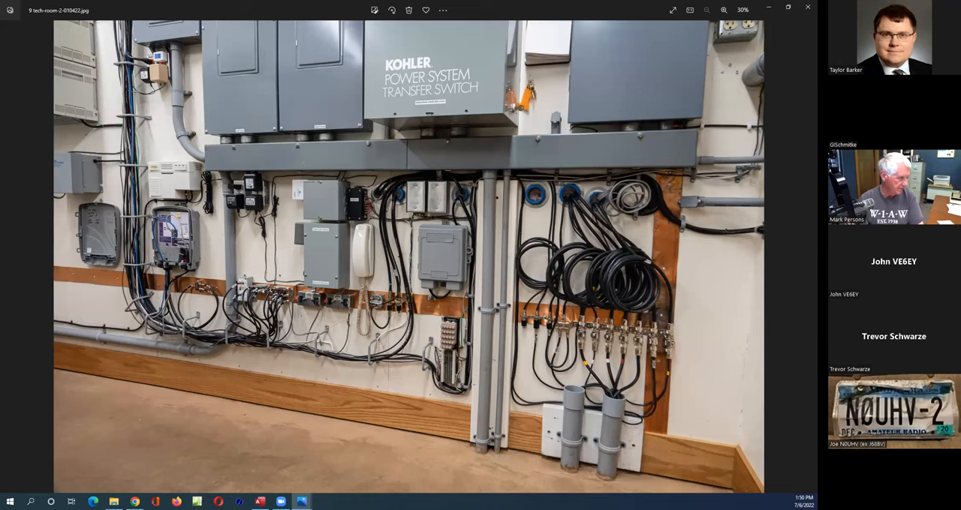
left_click(804, 256)
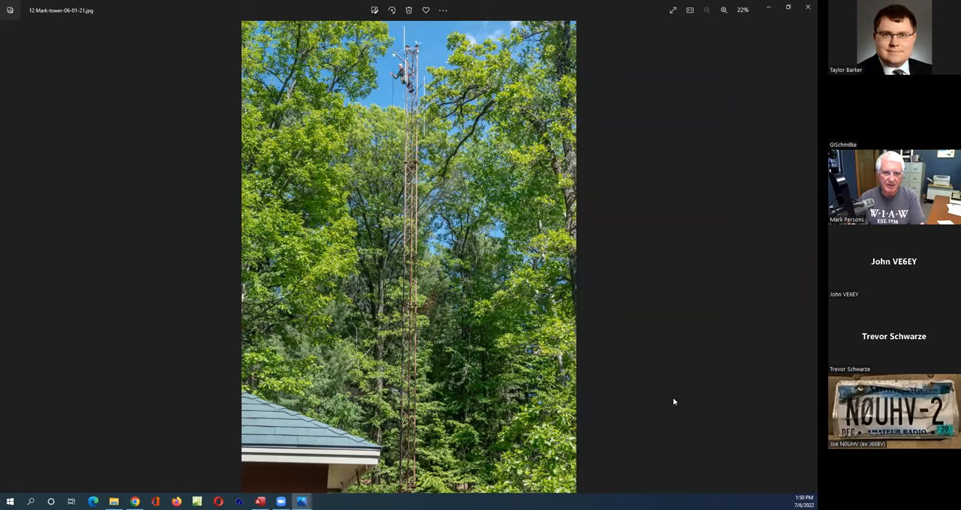
mouse_move(679, 397)
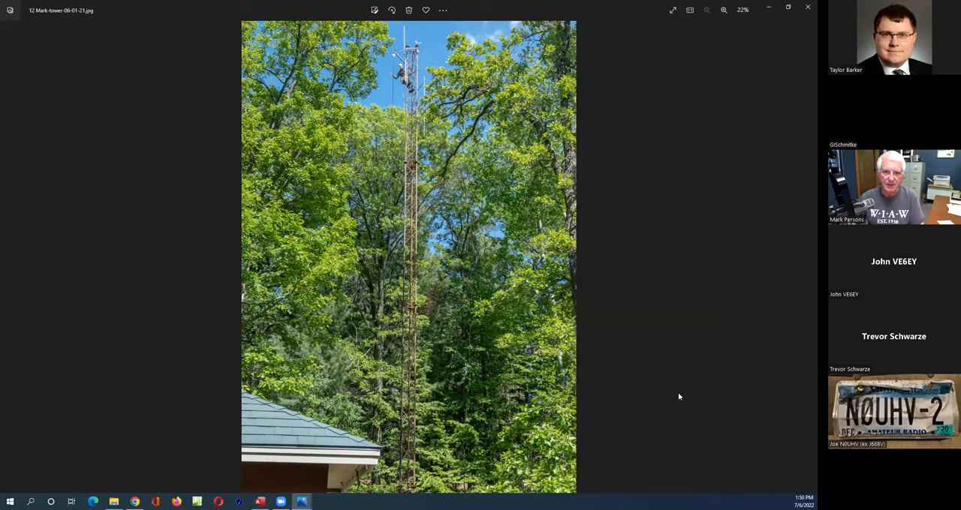
mouse_move(645, 310)
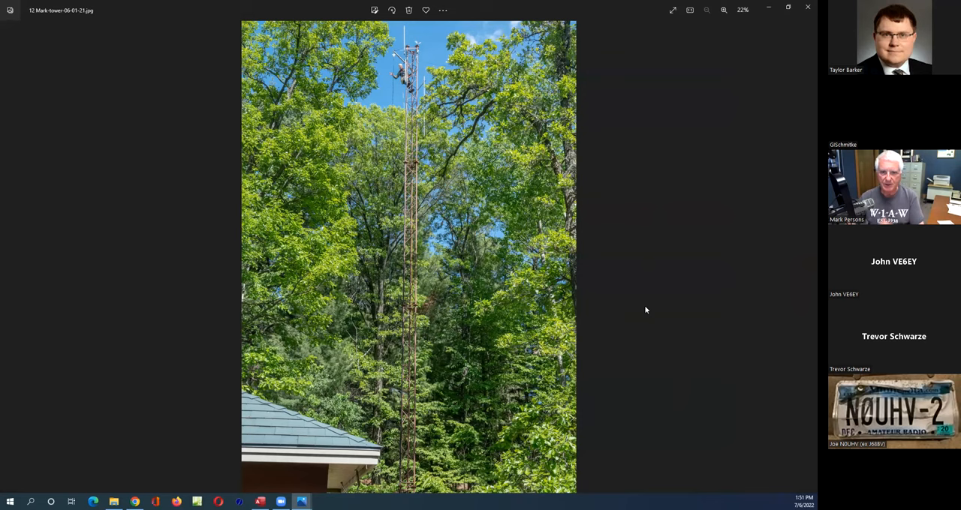
mouse_move(692, 283)
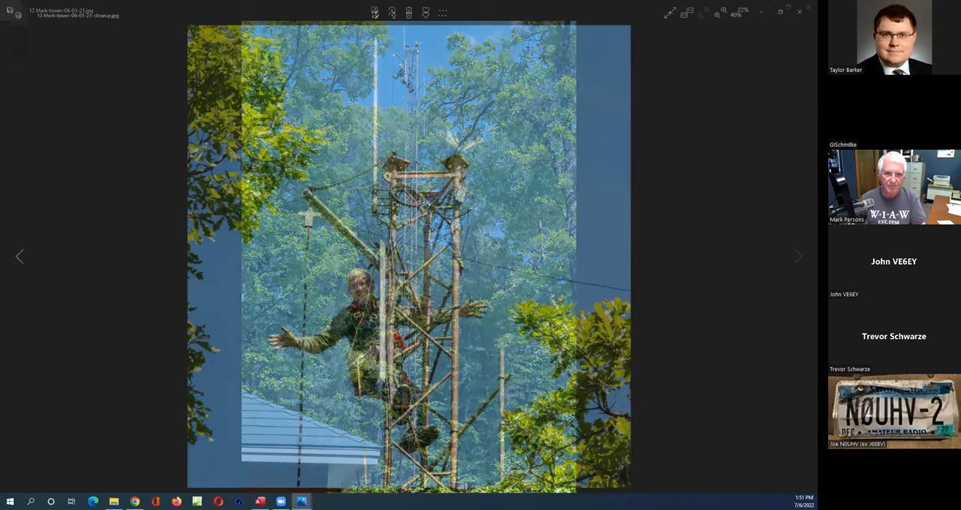
Advance to photo 13, the Mark tower close-up of the waving climber.
left_click(797, 256)
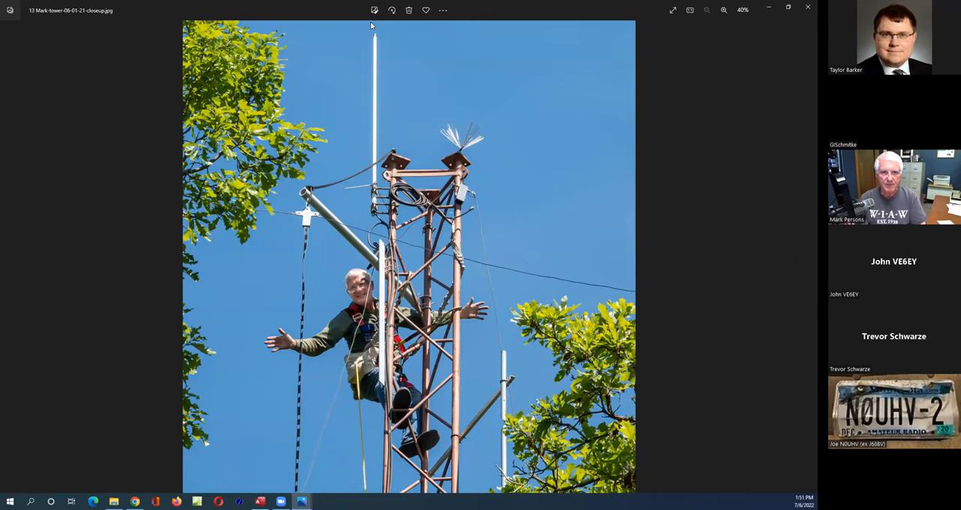
mouse_move(403, 203)
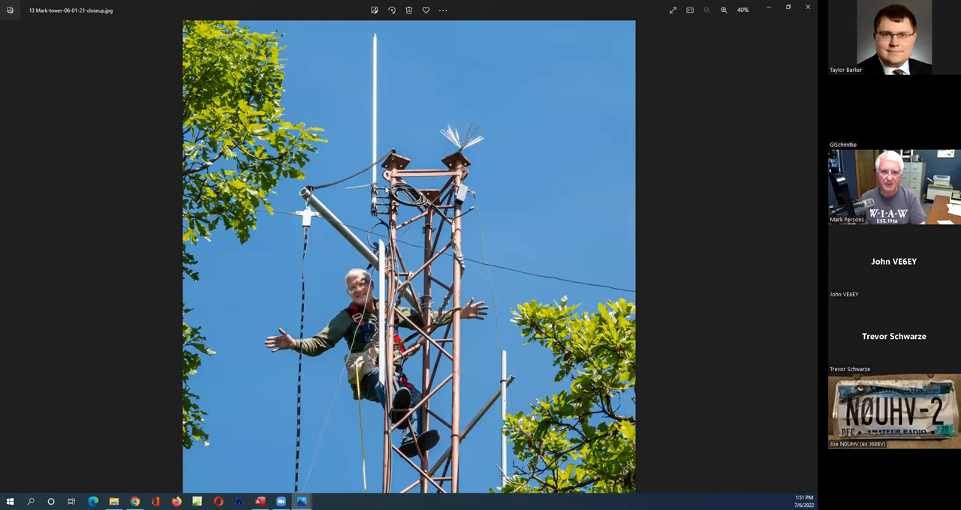
mouse_move(474, 139)
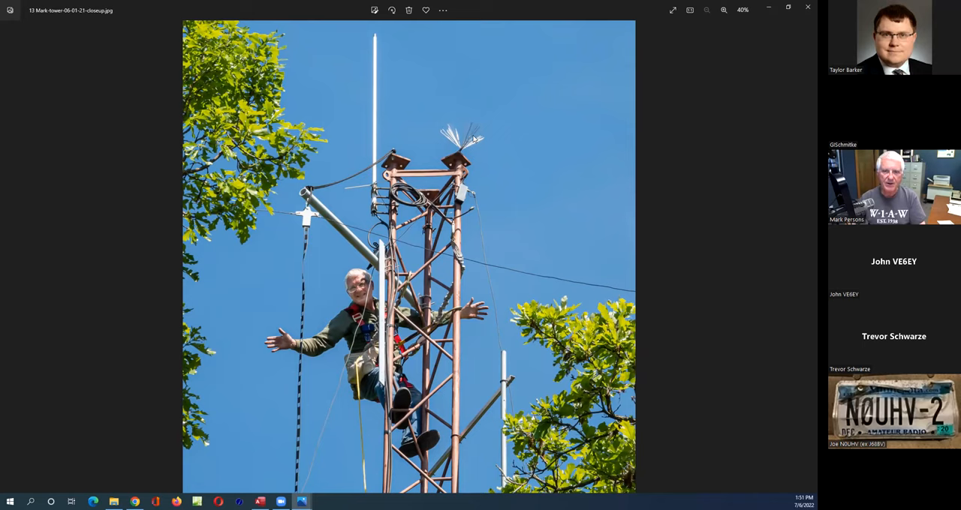
mouse_move(533, 176)
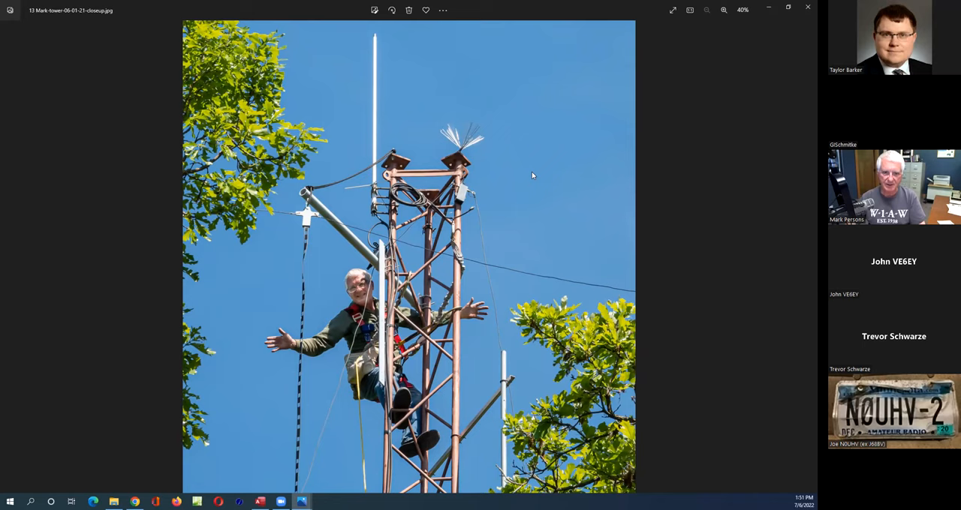
mouse_move(531, 176)
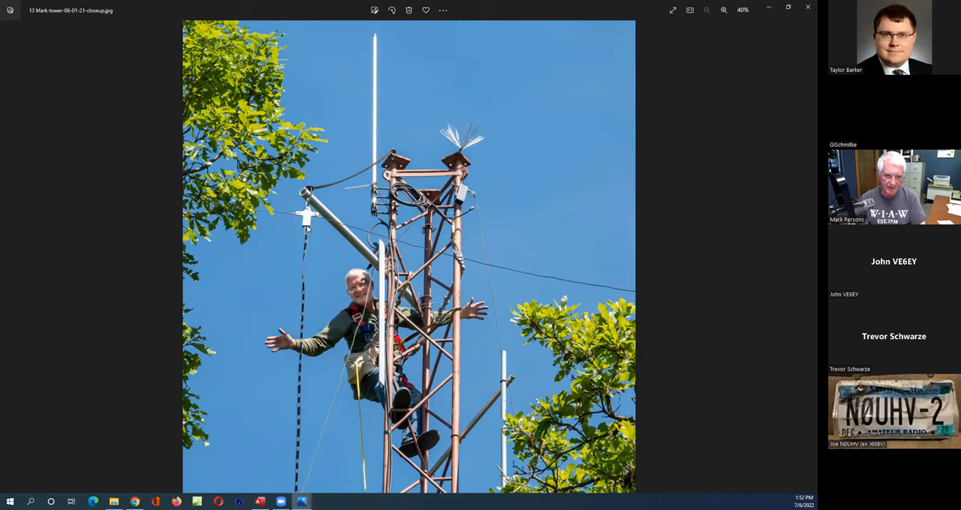
mouse_move(297, 230)
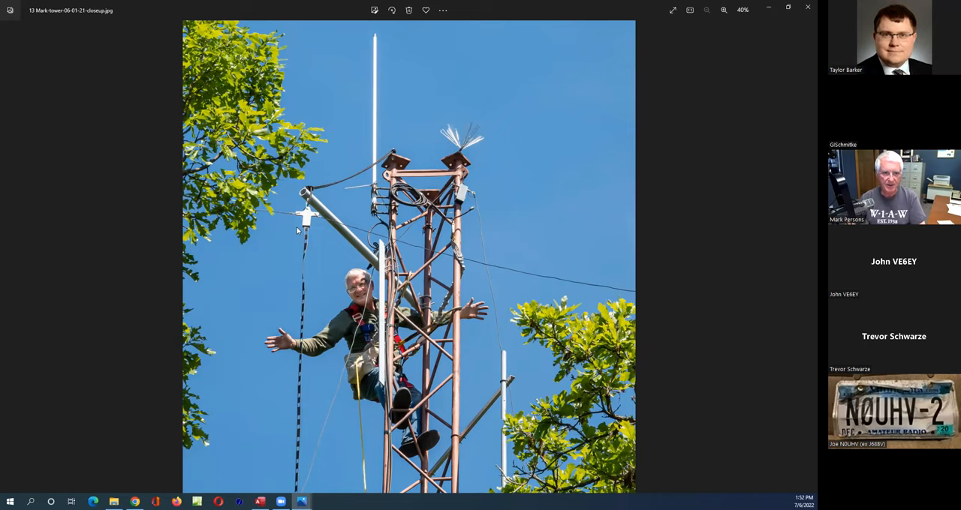
mouse_move(307, 255)
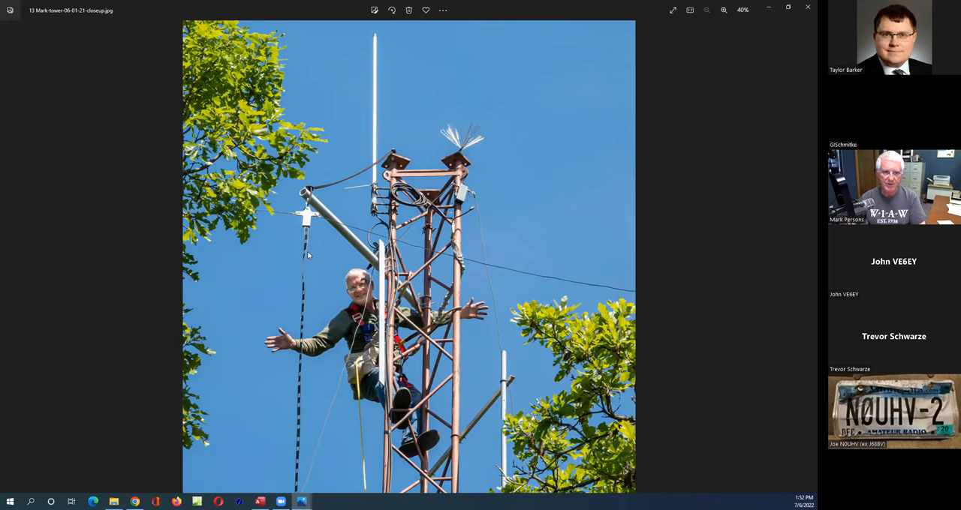
mouse_move(531, 262)
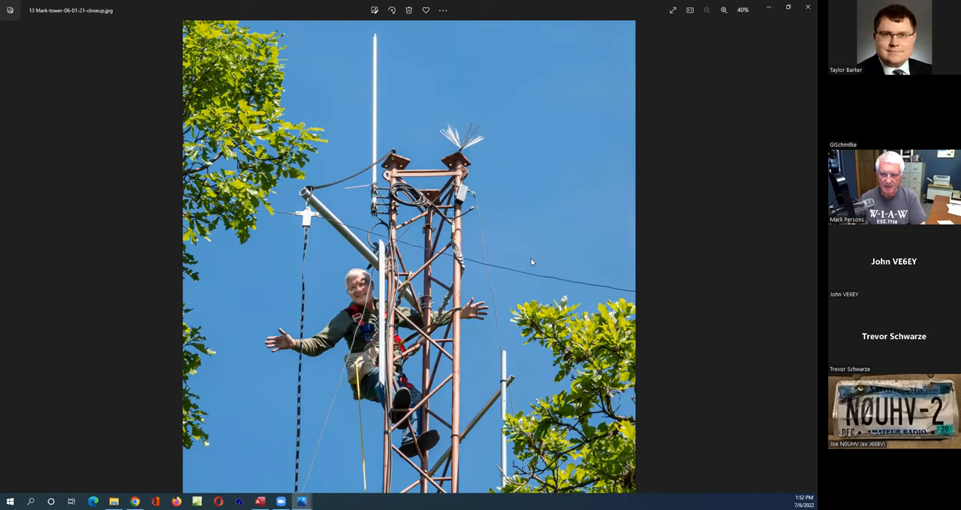
mouse_move(703, 266)
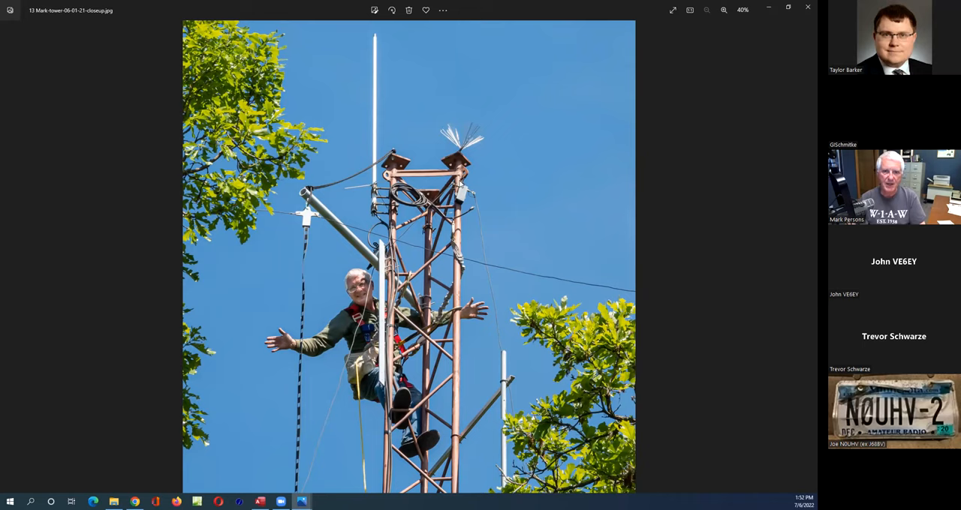
mouse_move(473, 208)
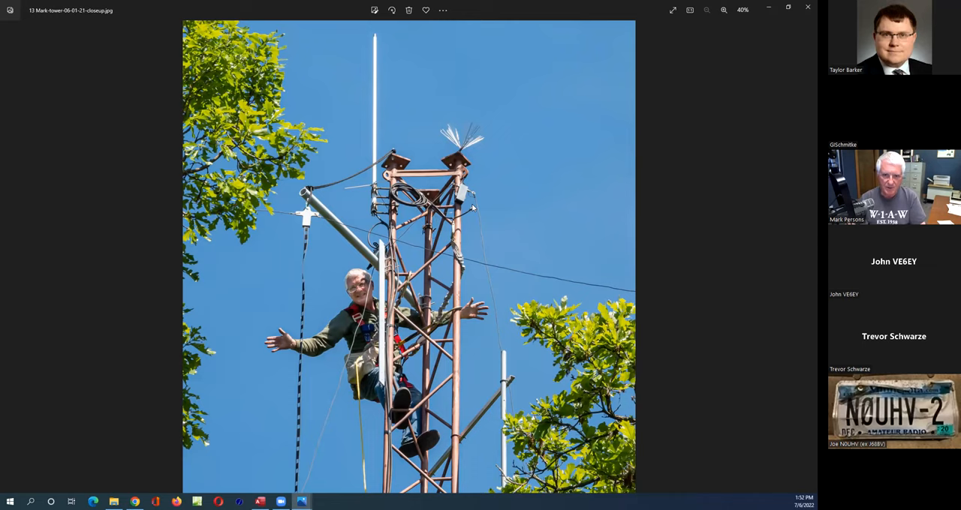
mouse_move(473, 274)
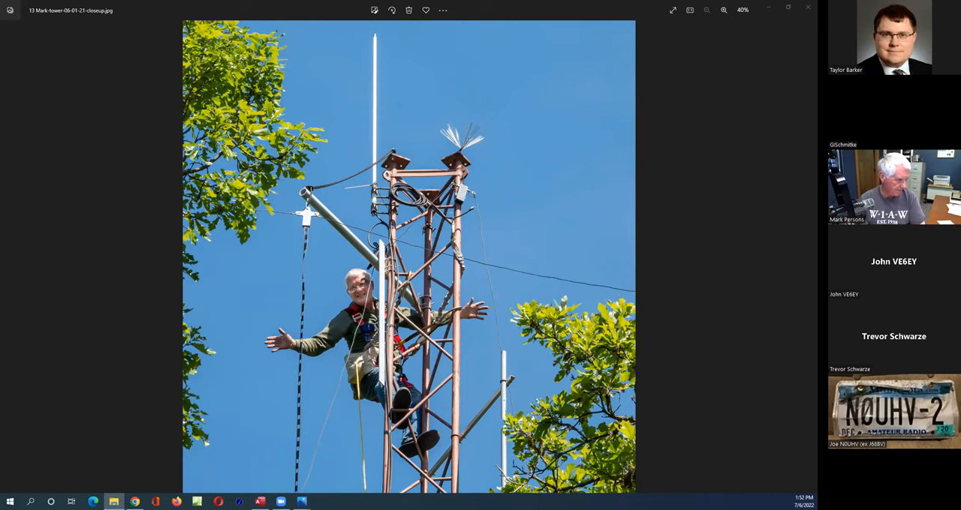
Advance to '15 Fig. 6 A Nott Static Dissipater atop a tower.jpg'.
left_click(805, 256)
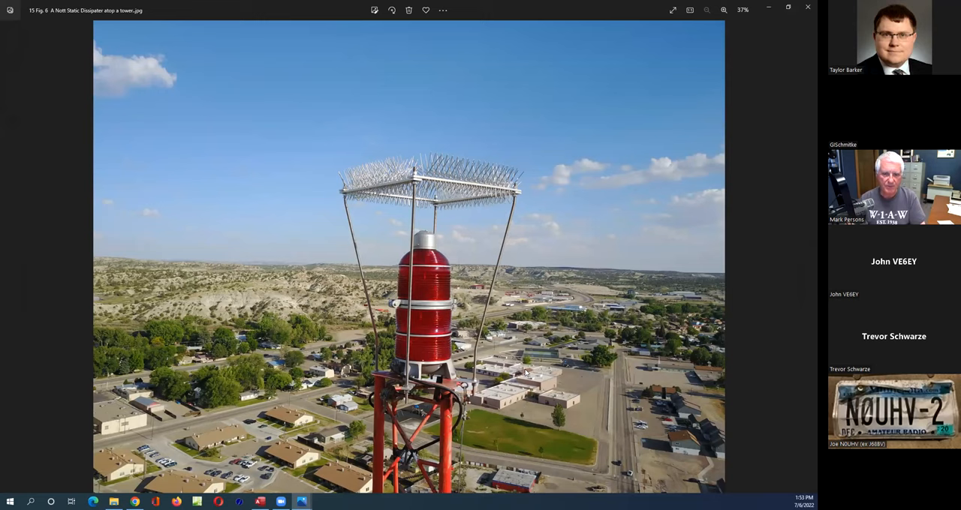
mouse_move(628, 353)
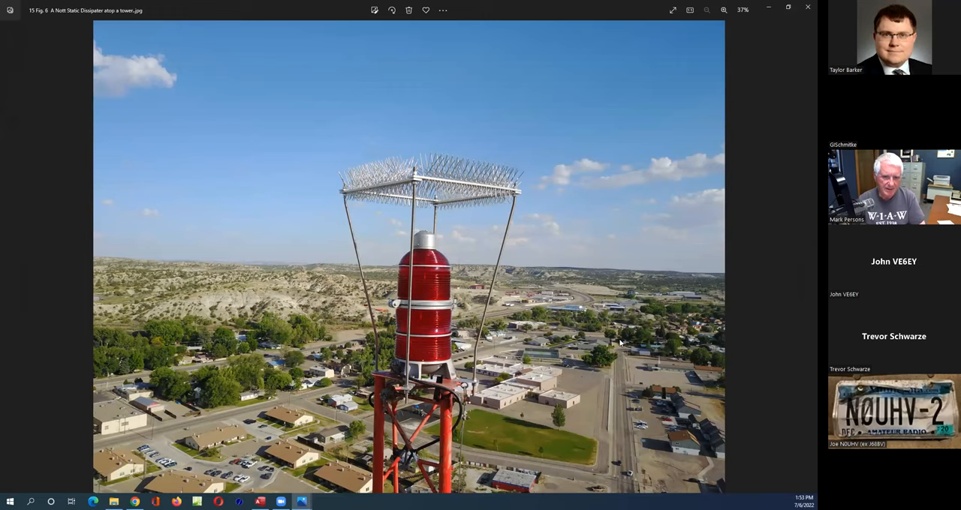
mouse_move(630, 369)
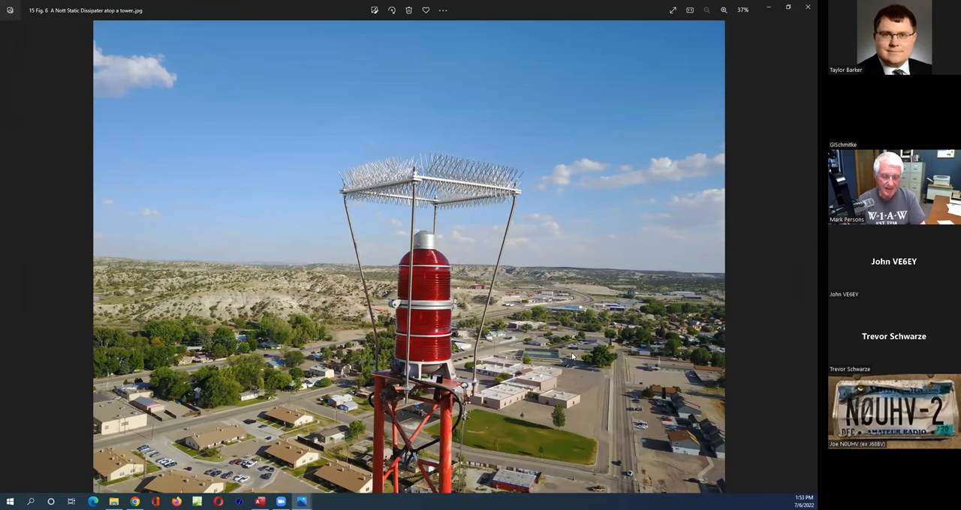
mouse_move(356, 164)
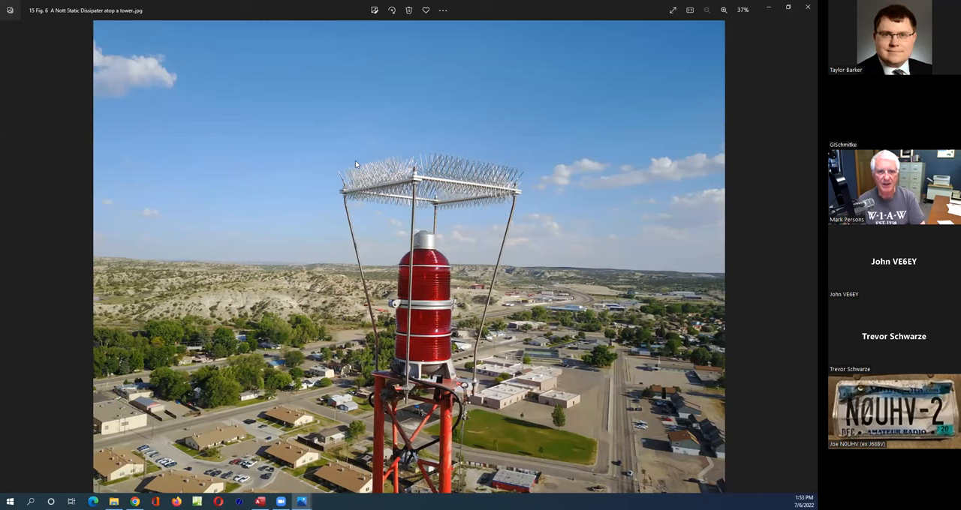
mouse_move(521, 227)
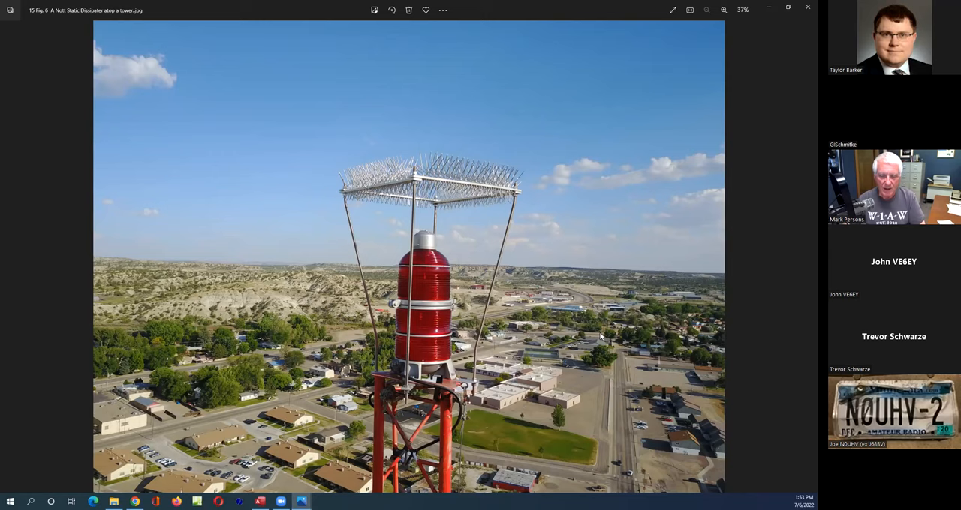
mouse_move(608, 332)
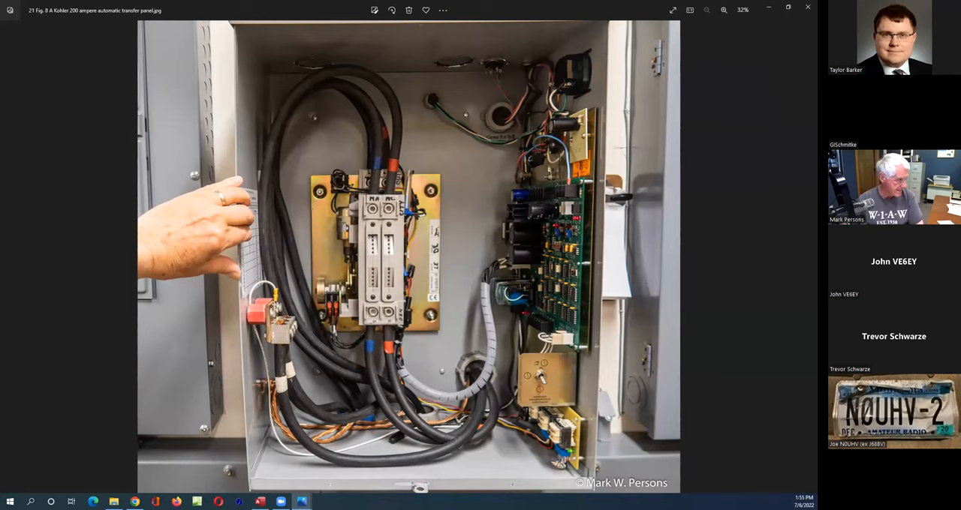
Advance past the utility power, APC SmartUPS and 3 KW generator waveforms to the Winco trace.
left_click(805, 257)
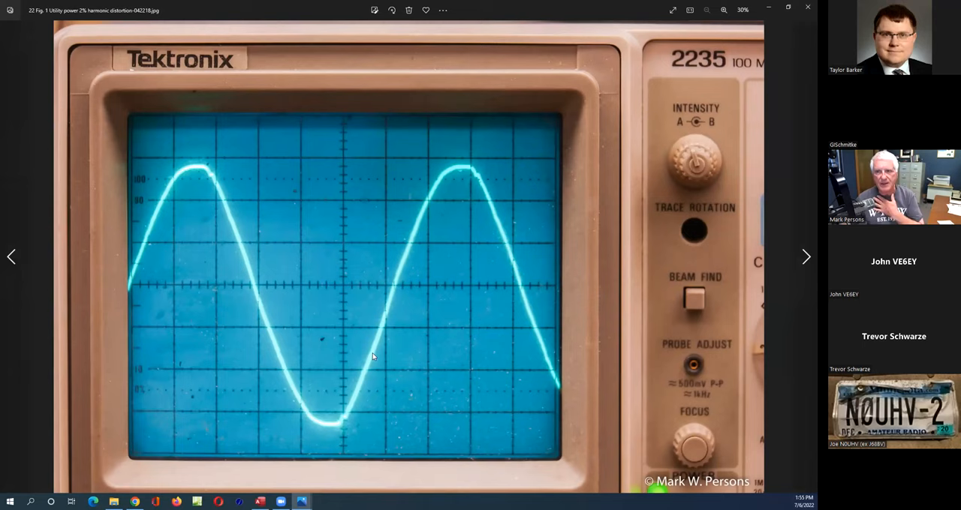
left_click(806, 256)
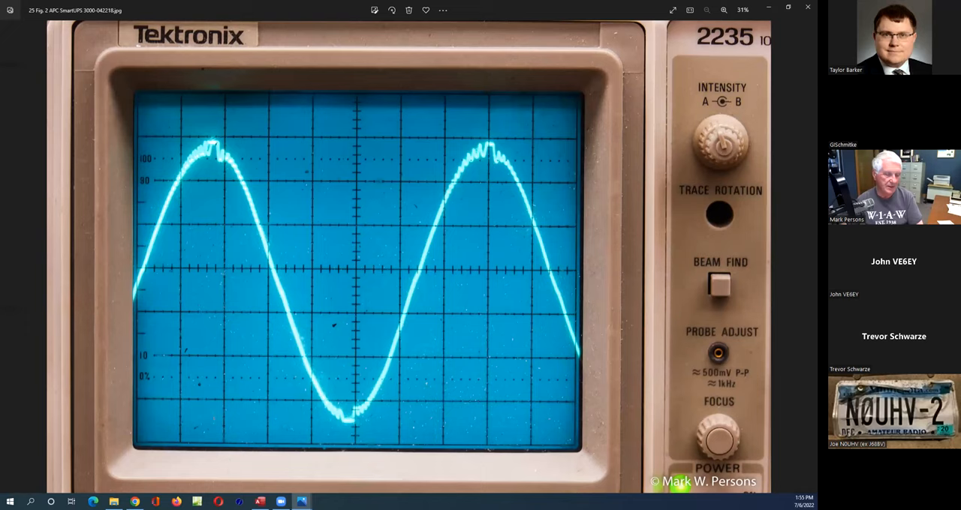
left_click(806, 257)
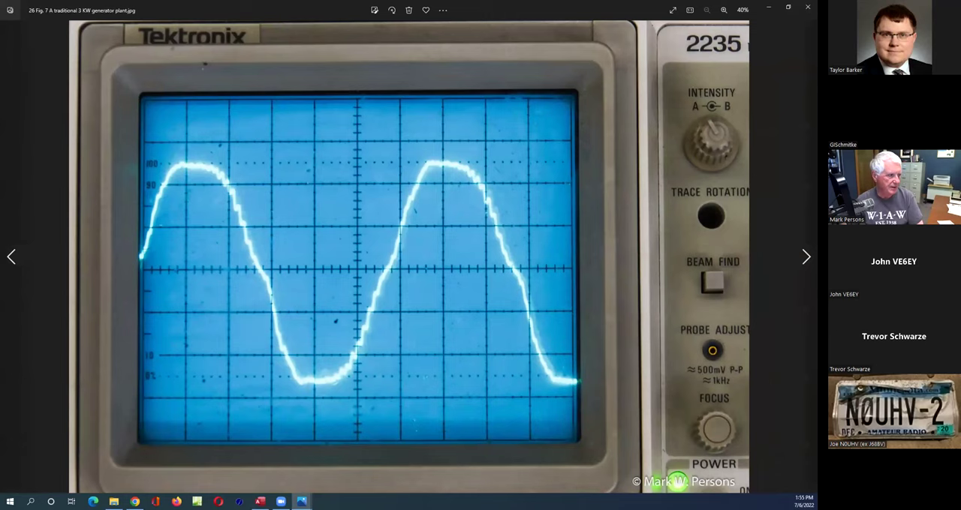
left_click(805, 256)
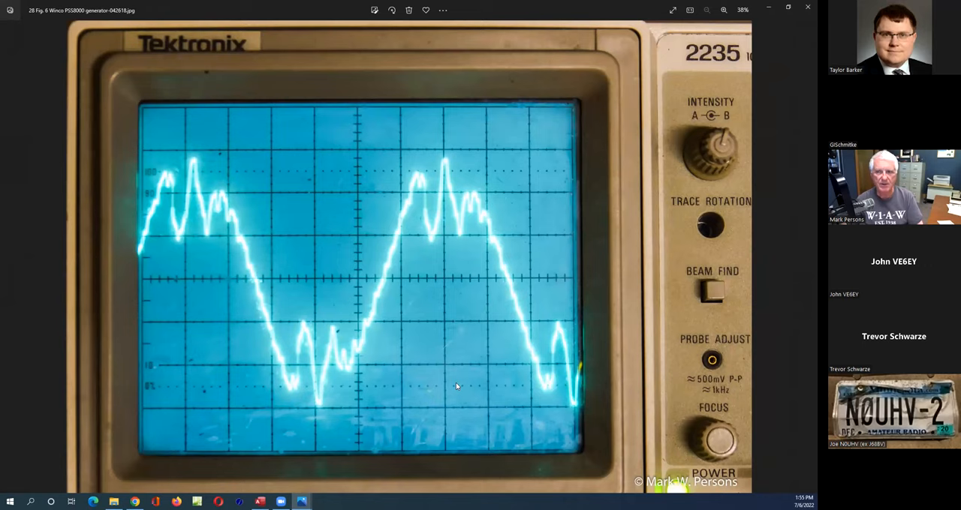
mouse_move(460, 362)
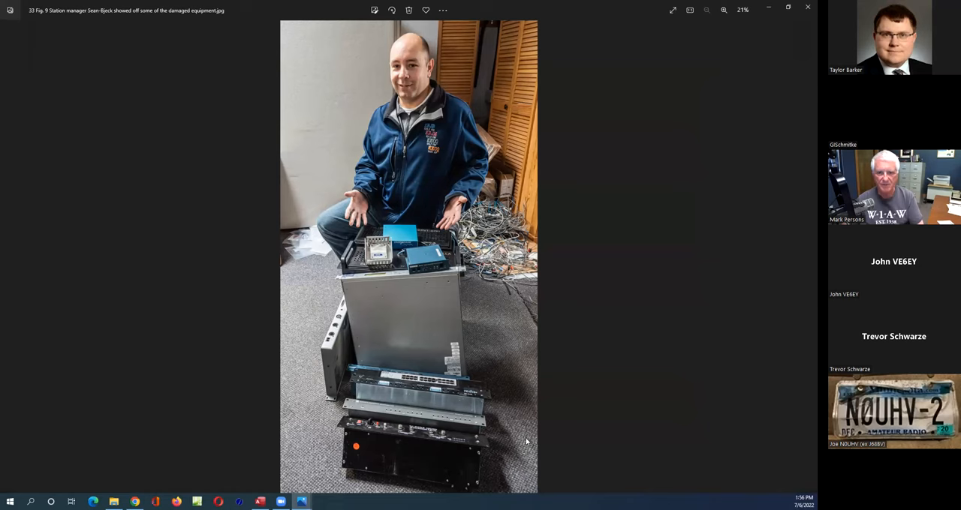
Advance to '34 ideal-layout.jpg', the ideal transmitter building layout diagram.
left_click(806, 257)
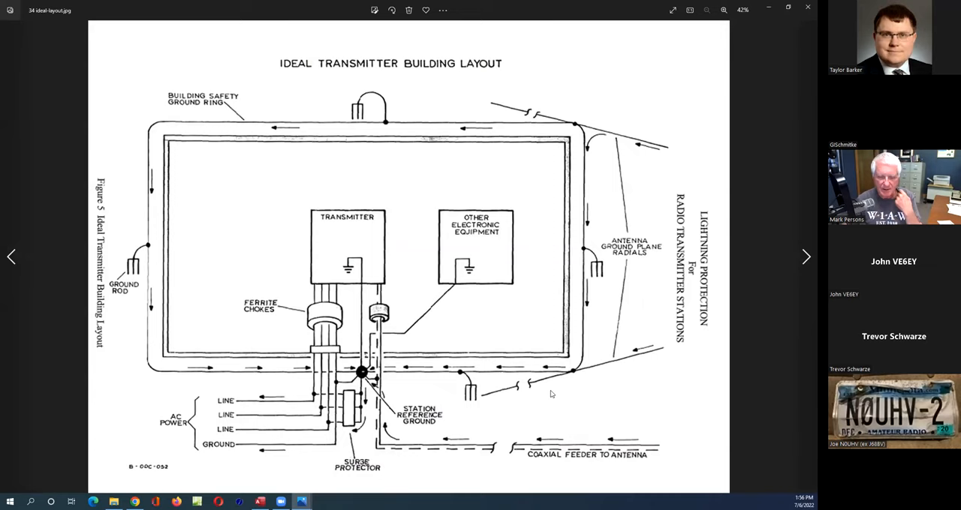
mouse_move(174, 252)
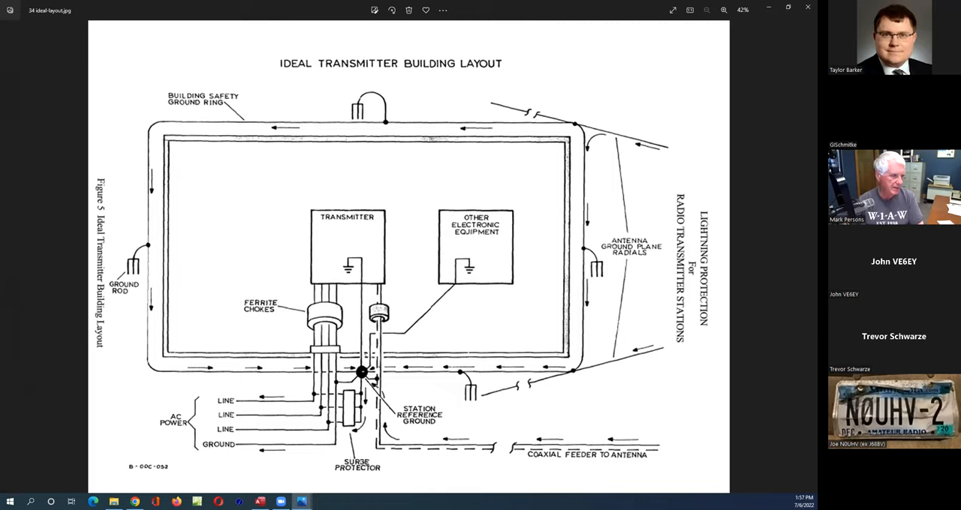
Advance to '35 reworked-building-layout.jpg' showing grounding and ferrite chokes.
left_click(804, 256)
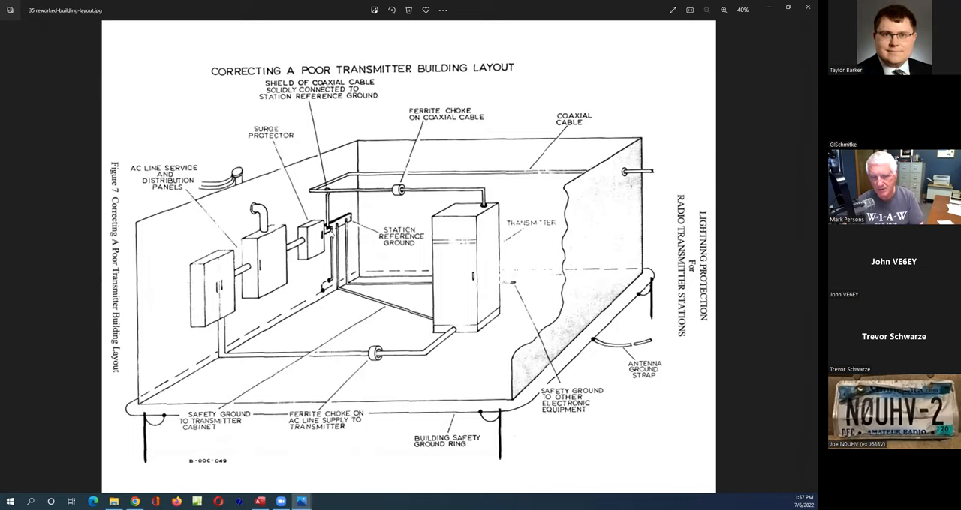
mouse_move(483, 259)
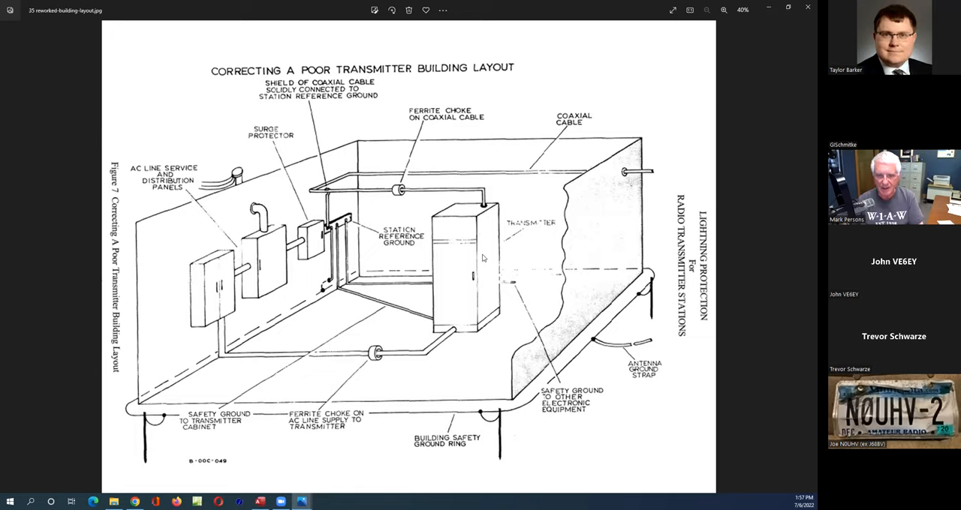
mouse_move(571, 179)
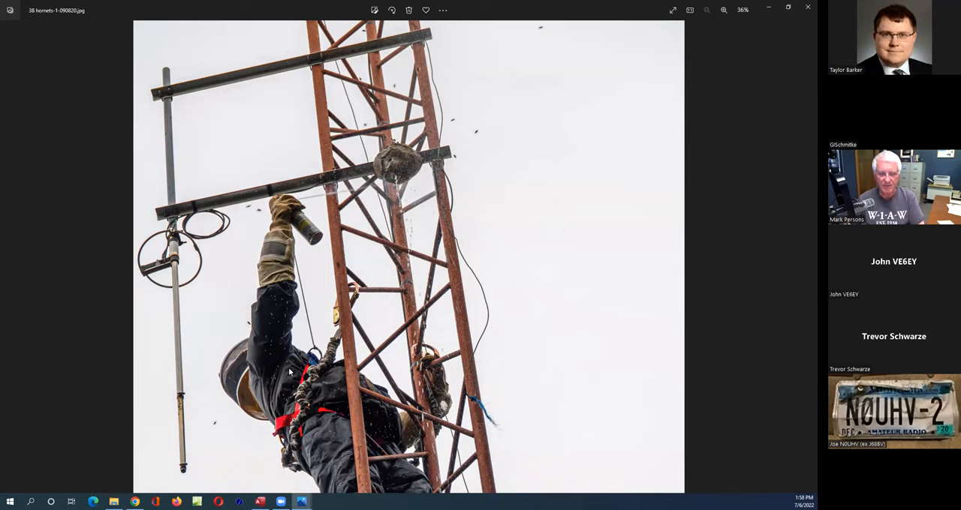
mouse_move(523, 315)
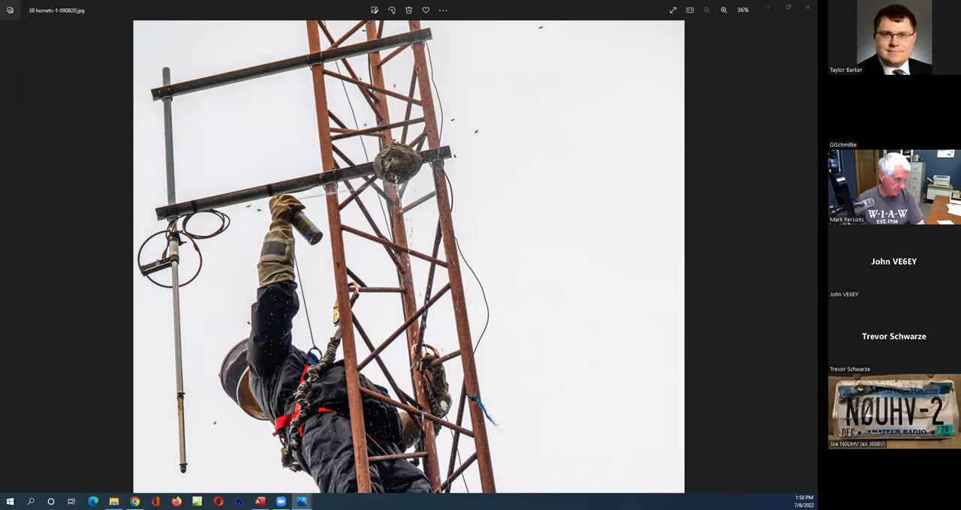
Advance to '38 hornets-1-090820.jpg' of the hooded climber in harness.
left_click(804, 257)
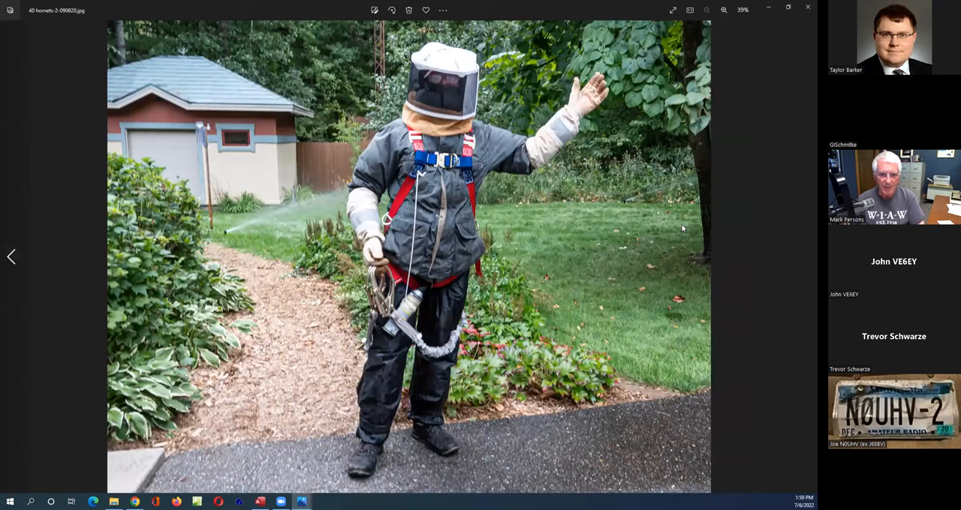
mouse_move(242, 188)
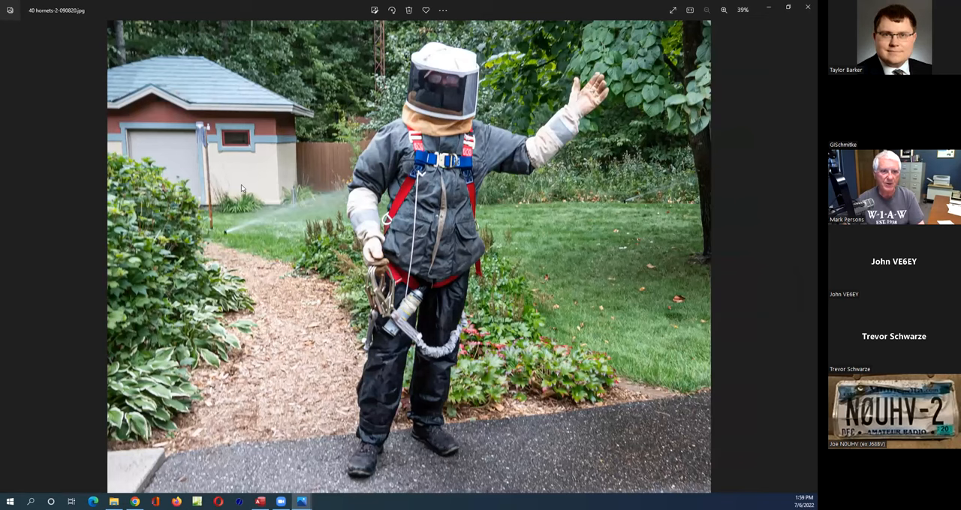
mouse_move(417, 165)
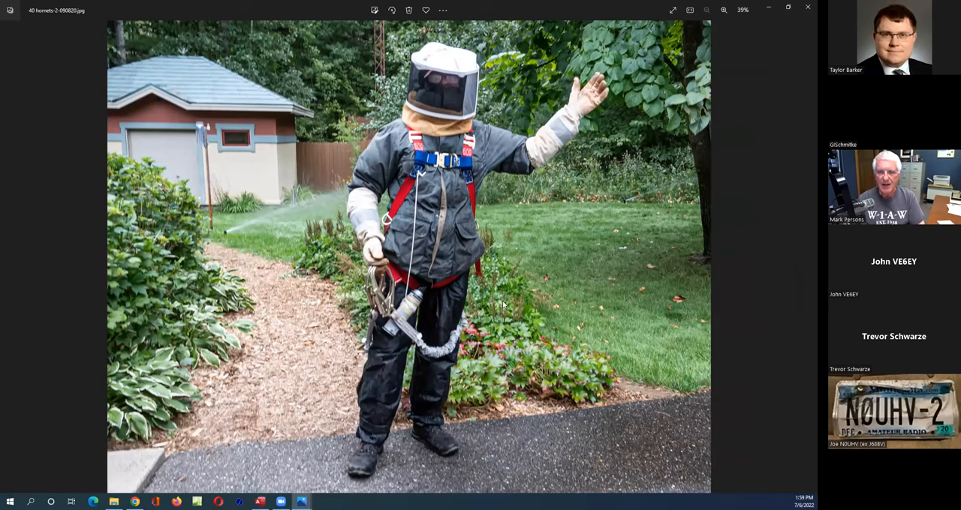
mouse_move(487, 331)
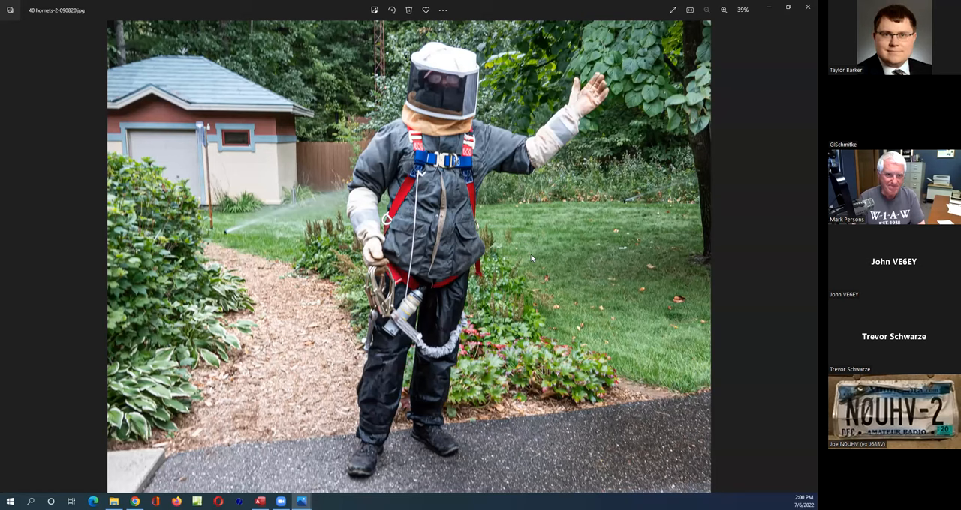
mouse_move(704, 254)
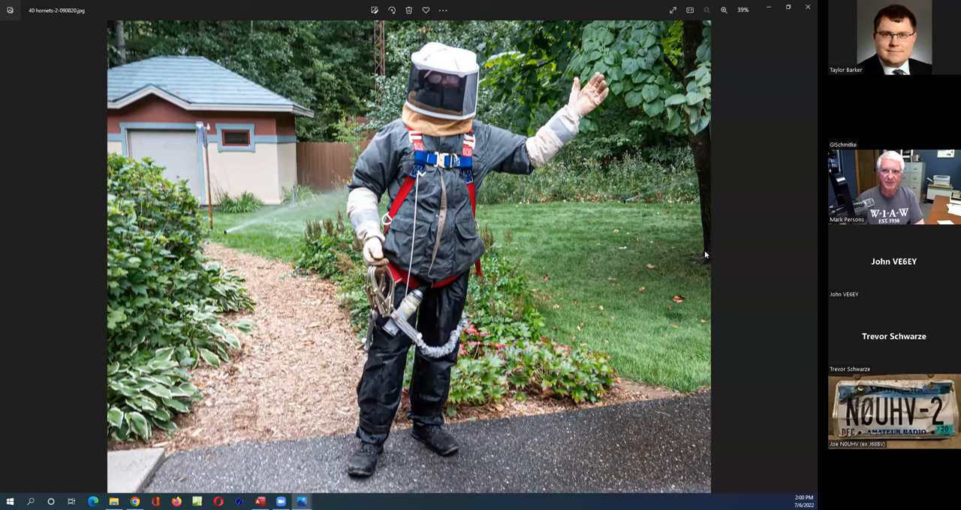
mouse_move(722, 237)
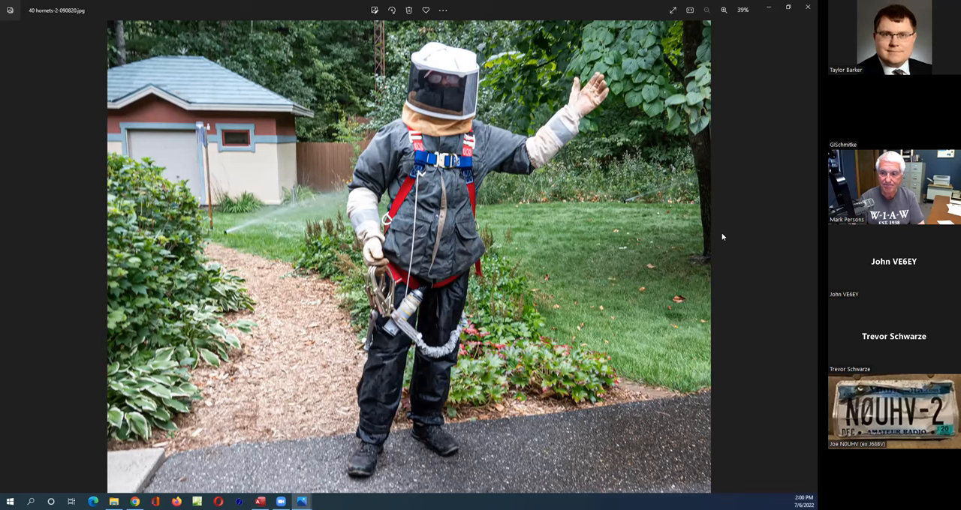
mouse_move(722, 238)
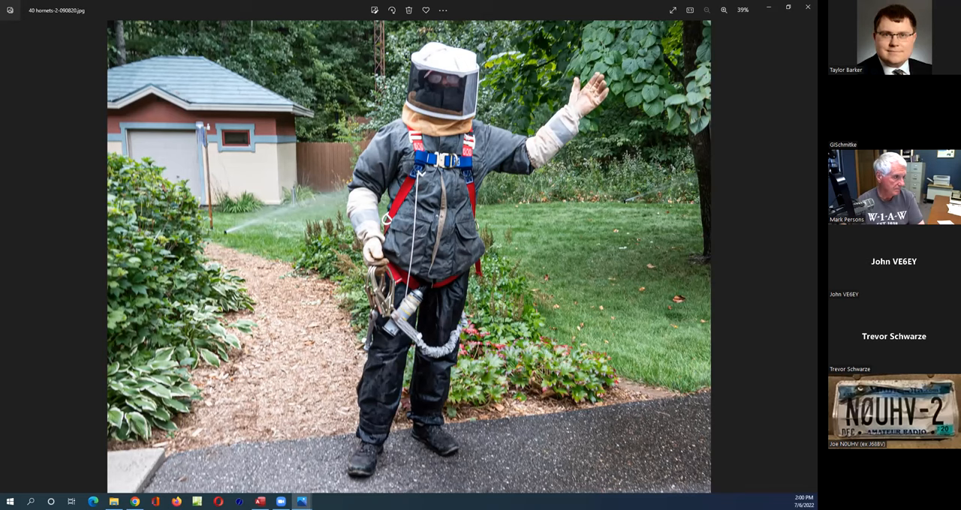
Advance to the photo of the couple at their ON AIR ham station.
left_click(805, 256)
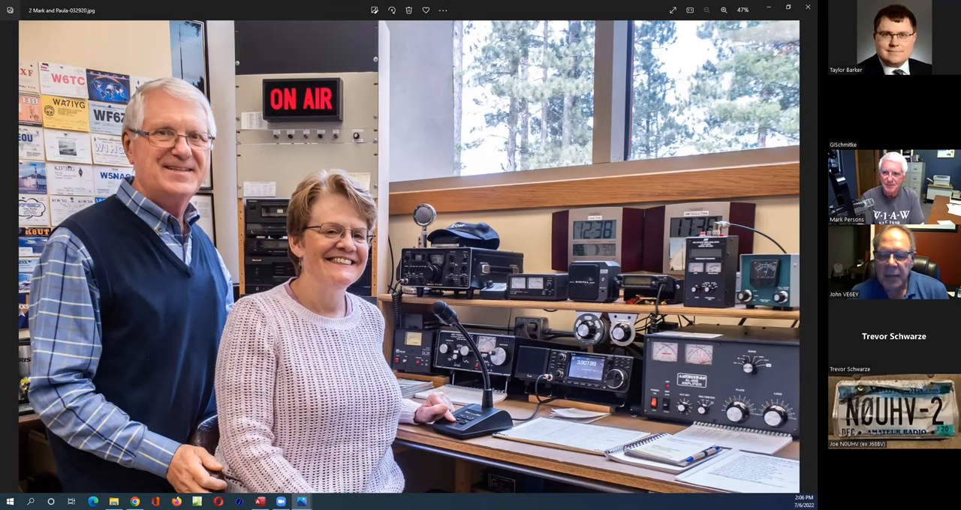
mouse_move(127, 452)
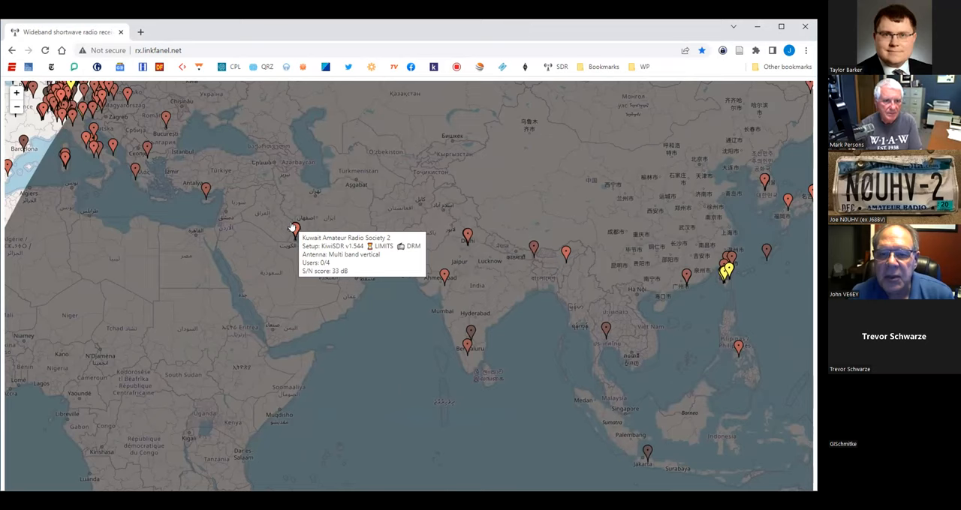
Open the Kuwait KiwiSDR 2 receiver in a new tab and start OpenWebRX.
left_click(295, 229)
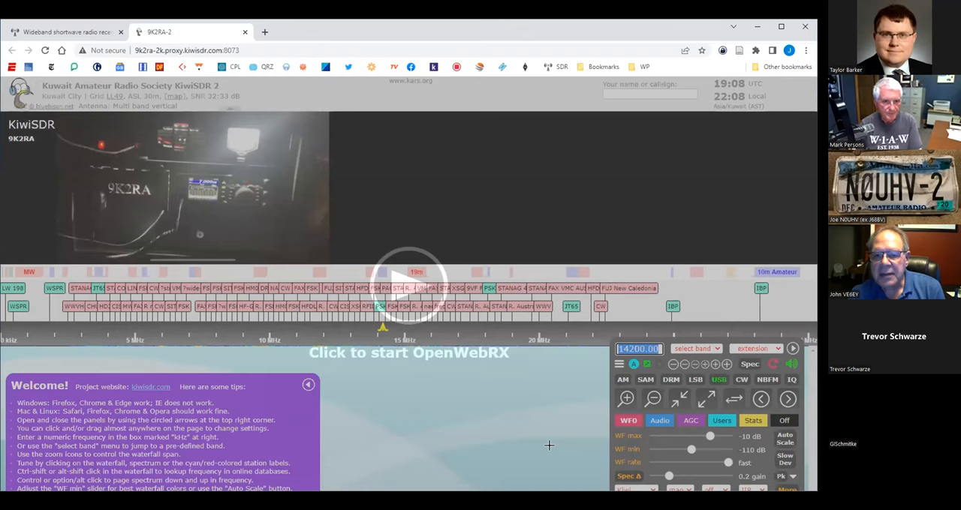
left_click(408, 287)
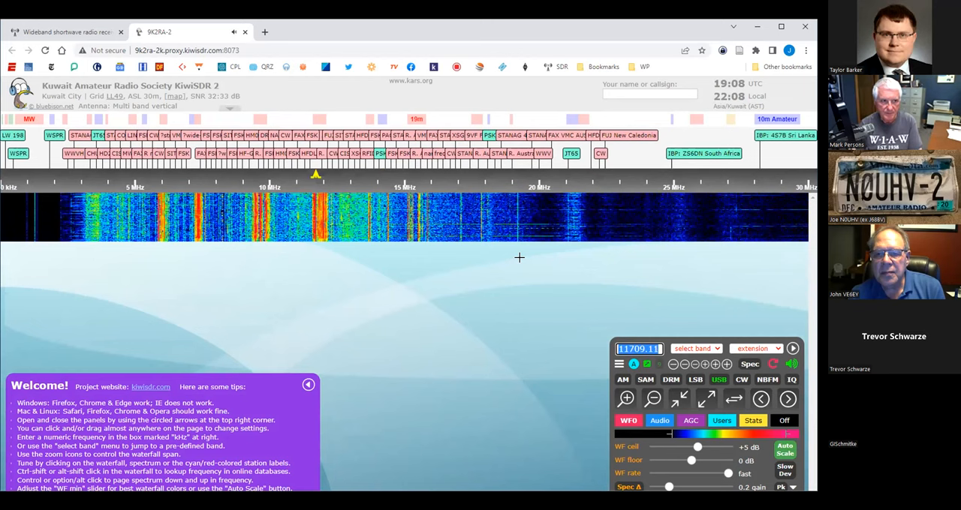